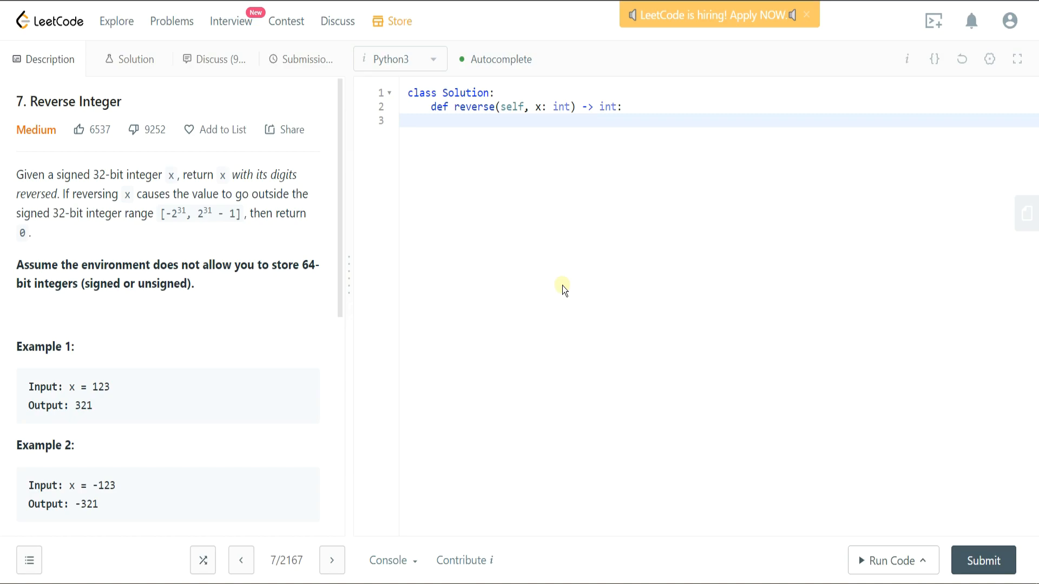
mouse_move(218, 151)
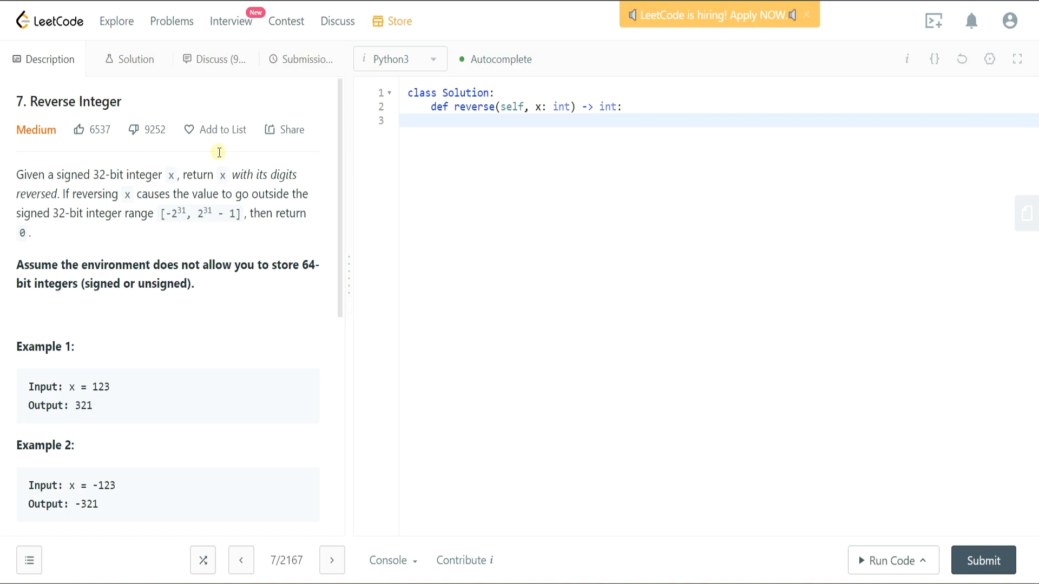
mouse_move(29, 121)
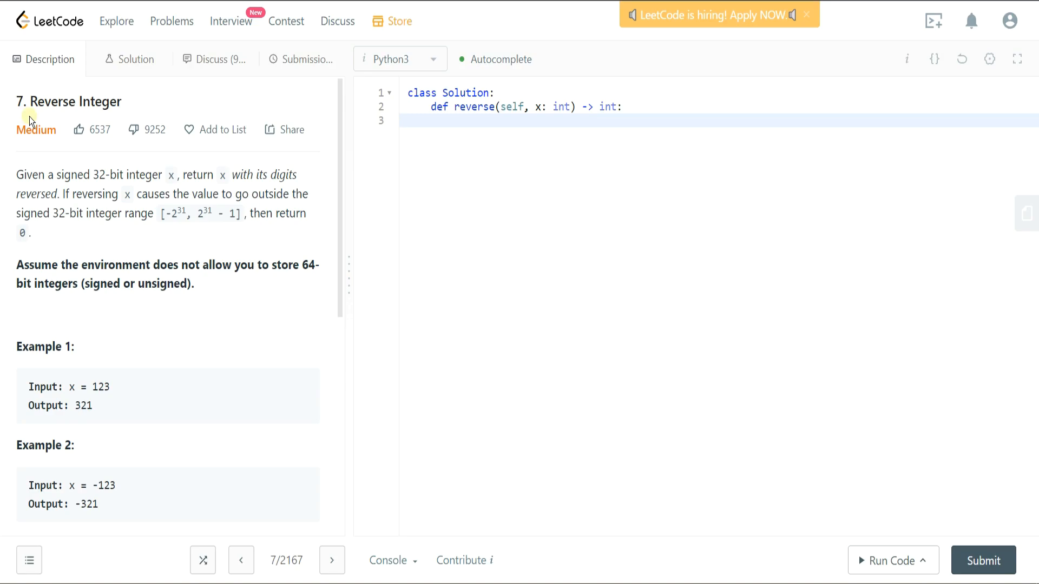
mouse_move(94, 177)
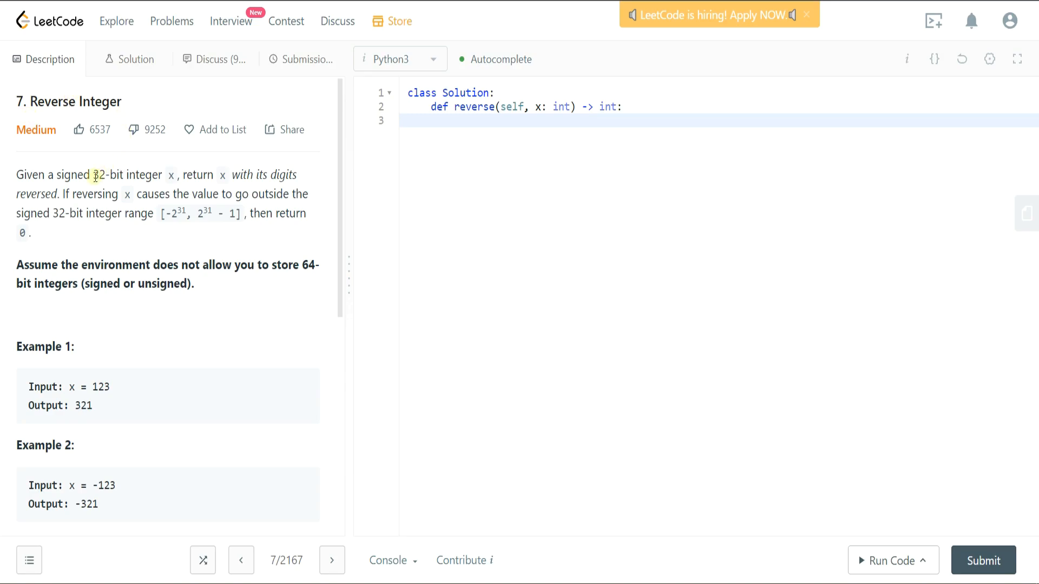
mouse_move(123, 175)
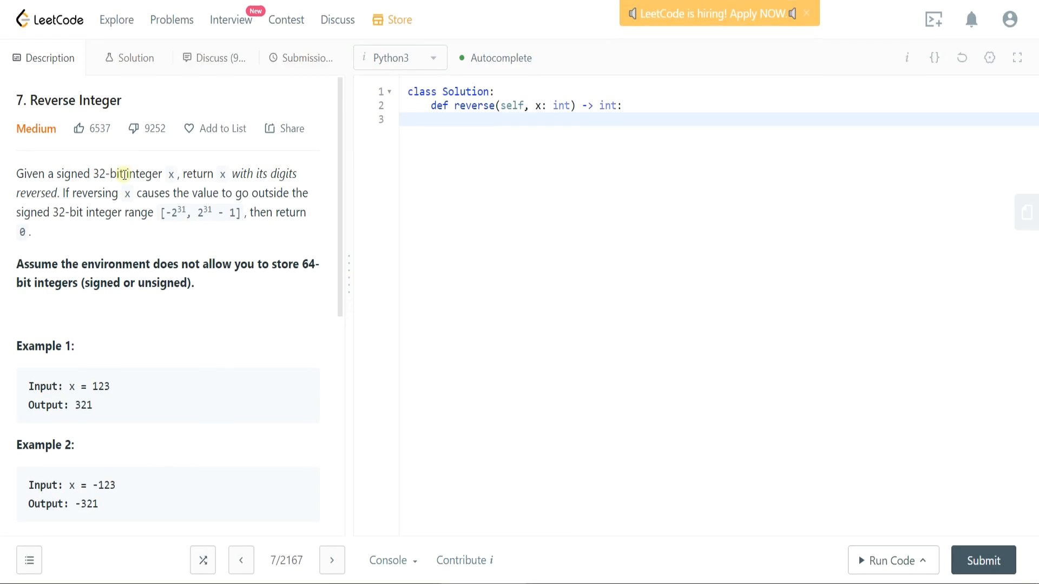
mouse_move(171, 289)
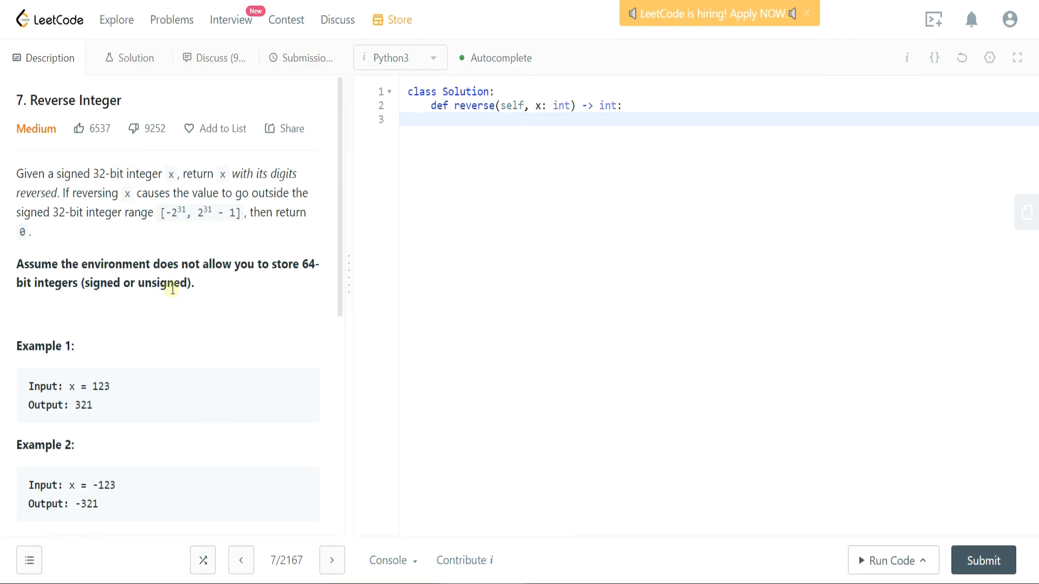
mouse_move(188, 394)
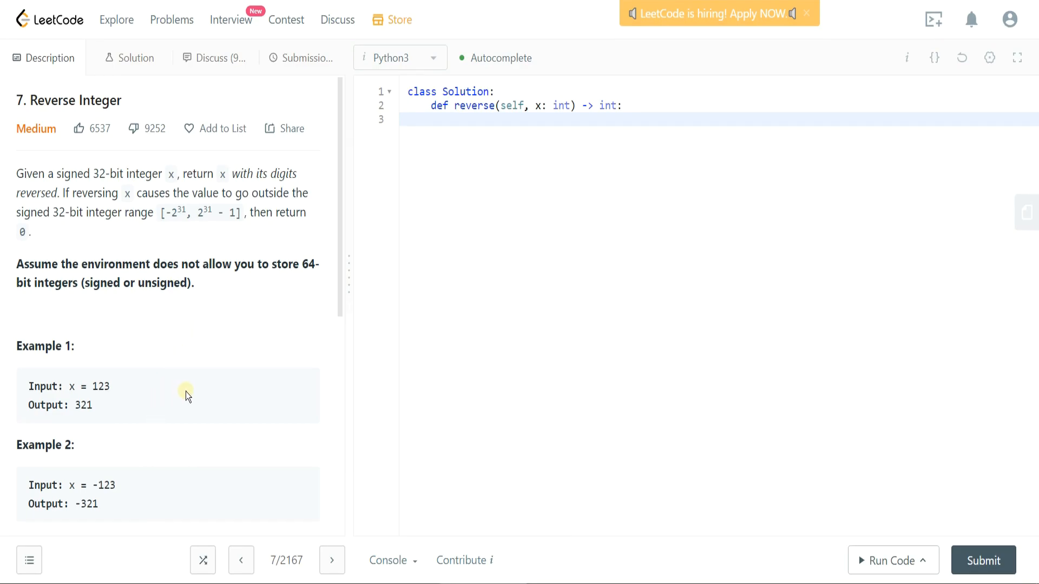
Scroll through the examples, highlighting outputs 321 and 21 and the negative input -123.
scroll("down", 3)
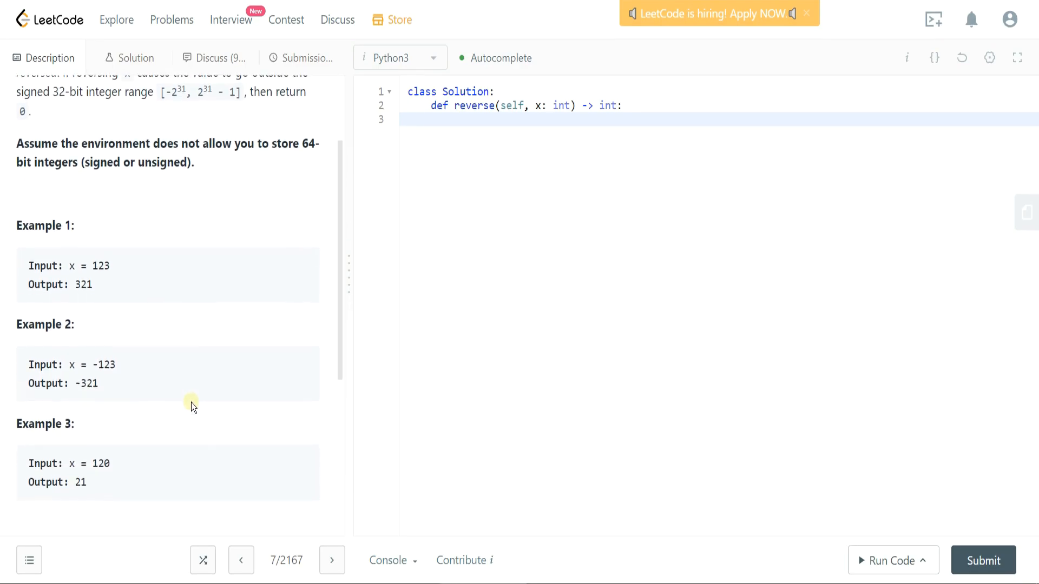
mouse_move(336, 324)
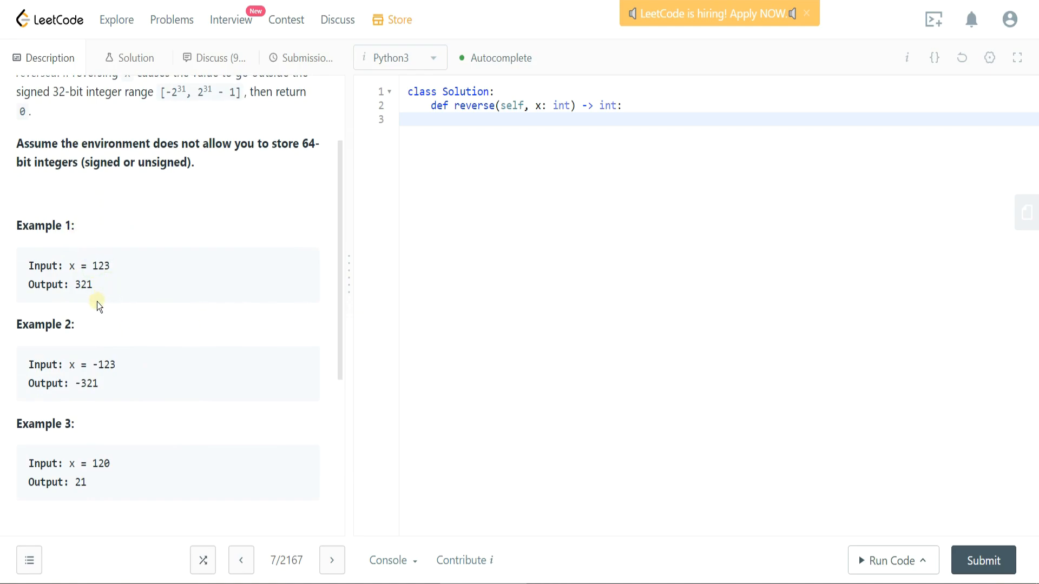
double_click(79, 284)
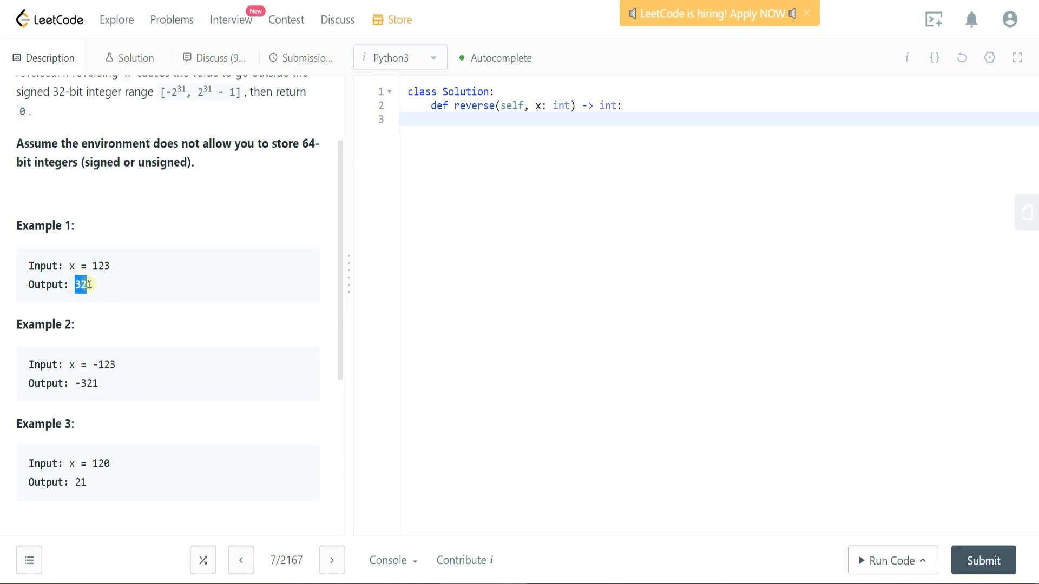
double_click(103, 364)
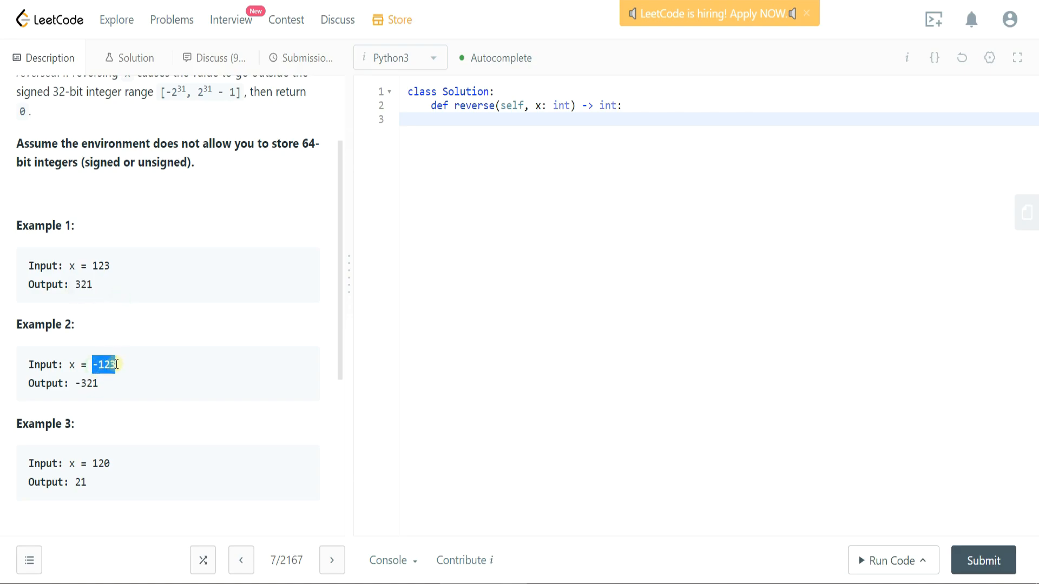
left_click(74, 386)
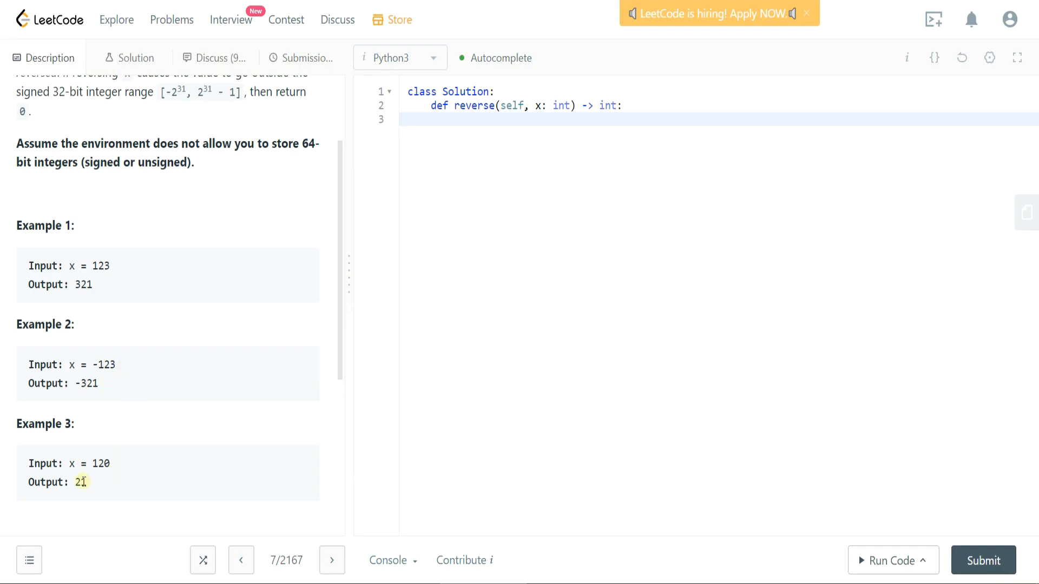
double_click(100, 464)
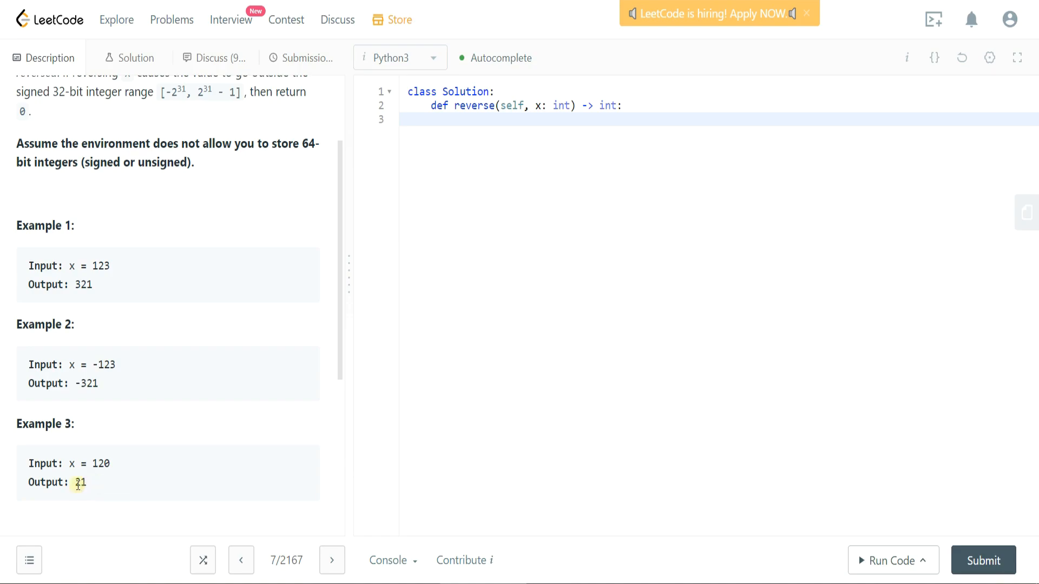
mouse_move(93, 464)
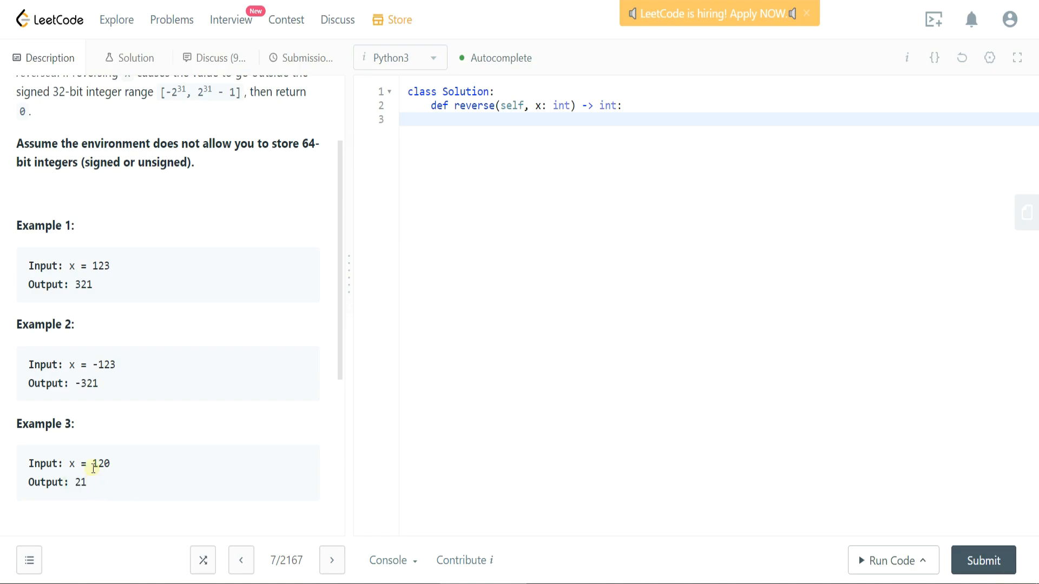
mouse_move(204, 404)
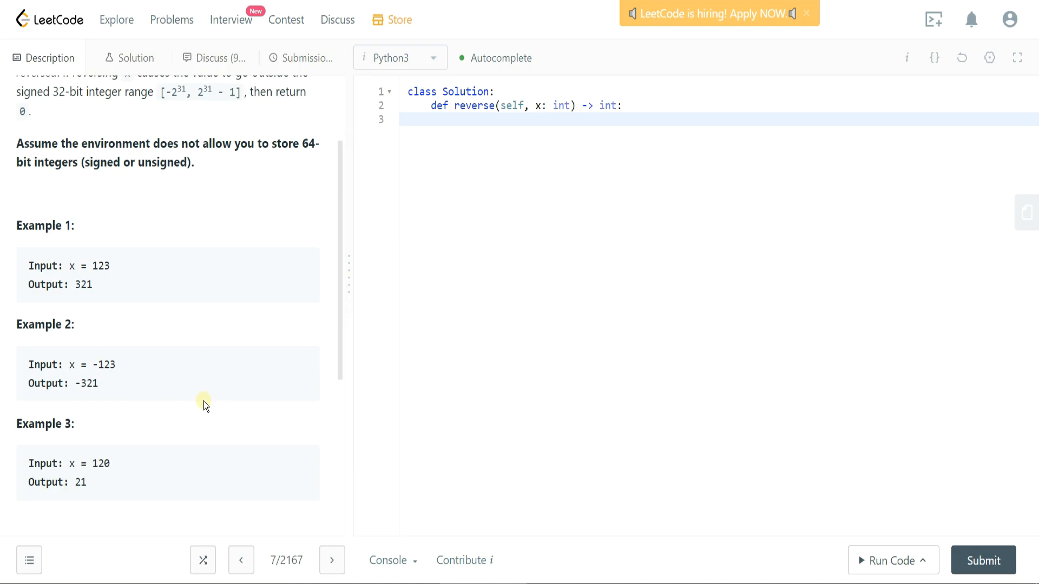
mouse_move(500, 156)
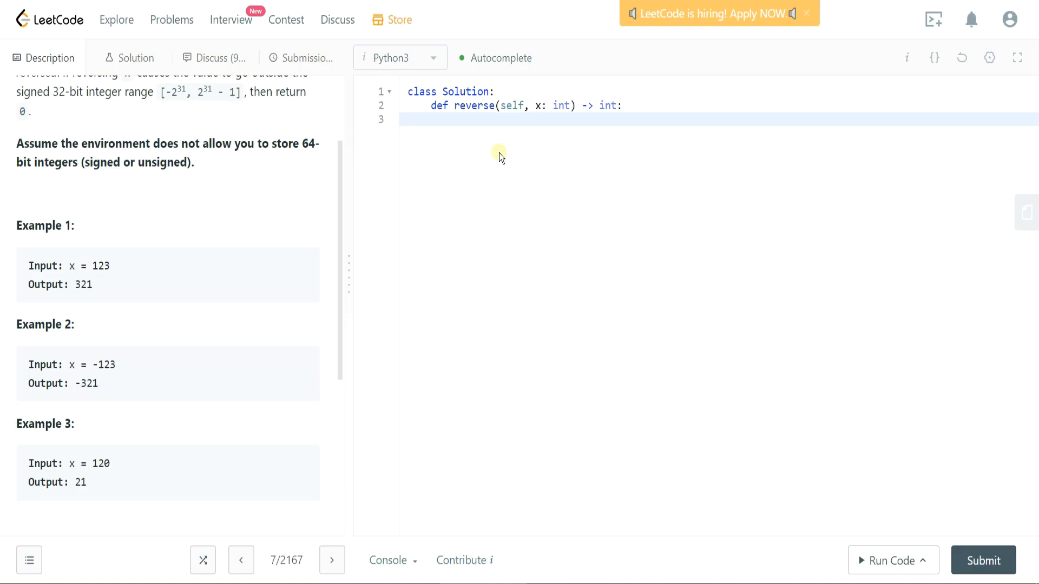
mouse_move(489, 153)
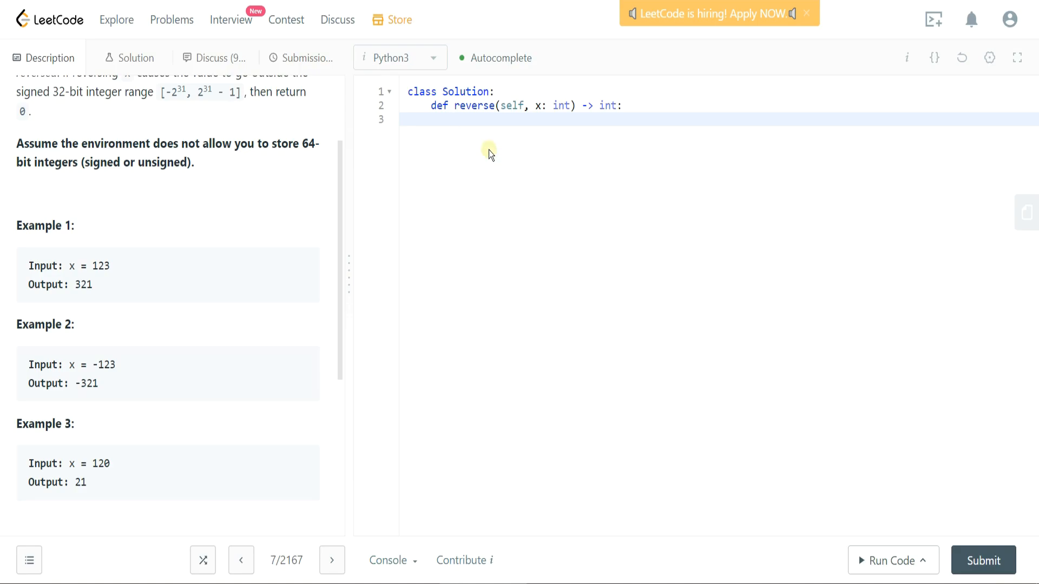
Write the '#convert input into string' comment and ostring = str(abs(x))[::-1].
type("#conve")
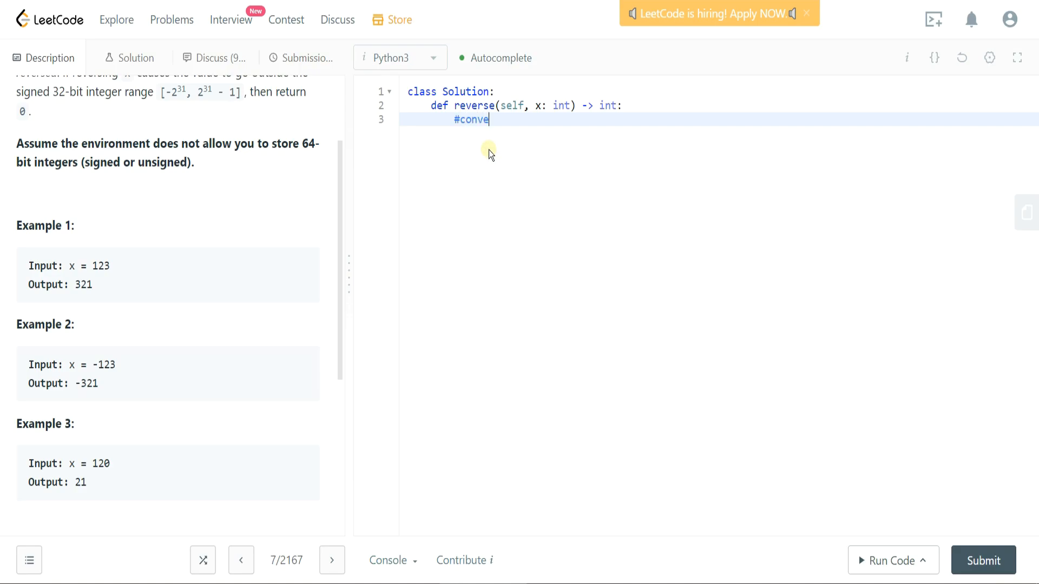
type("rt")
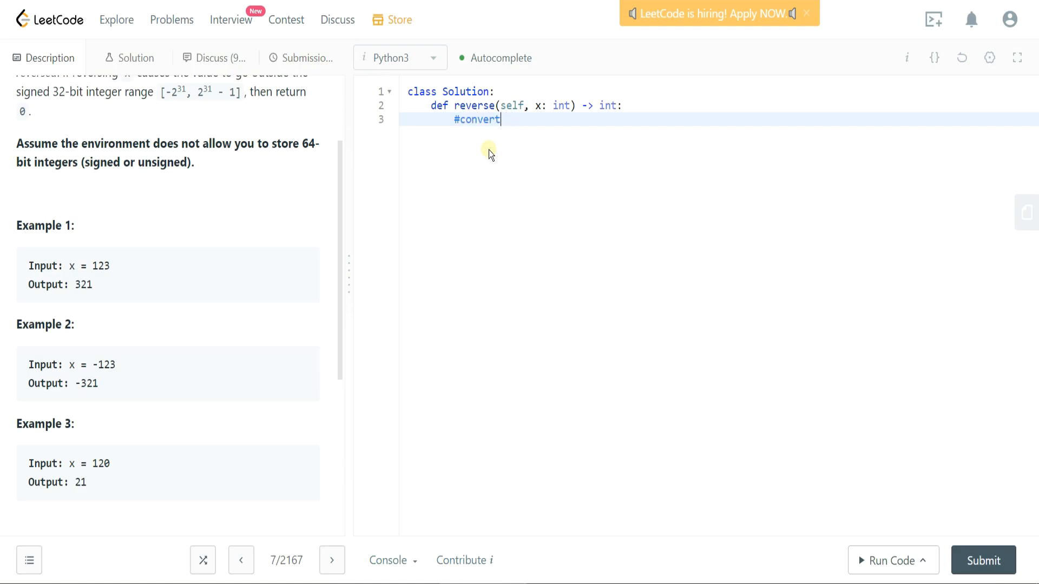
type("input int")
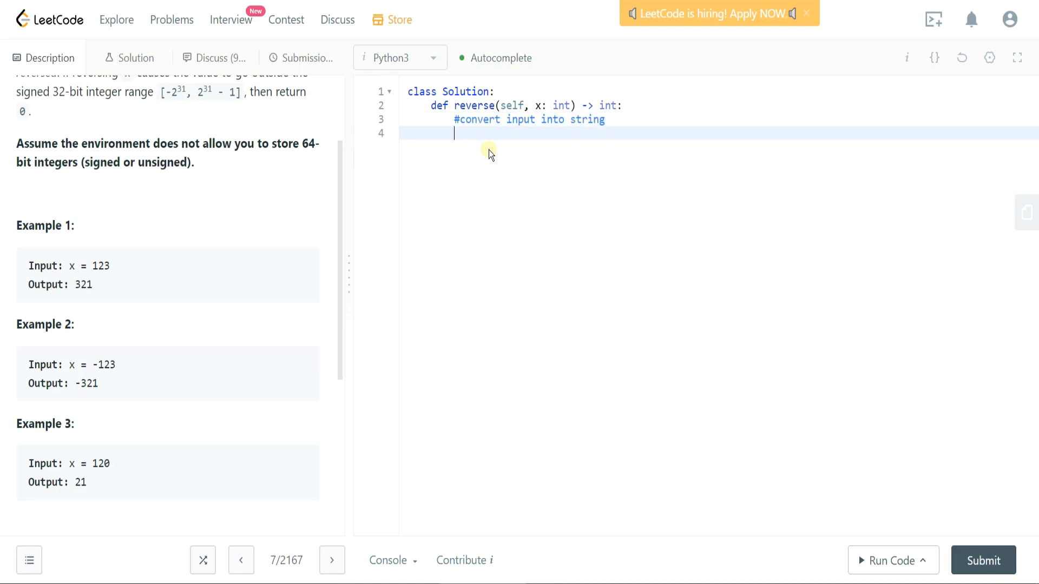
type("ostring =")
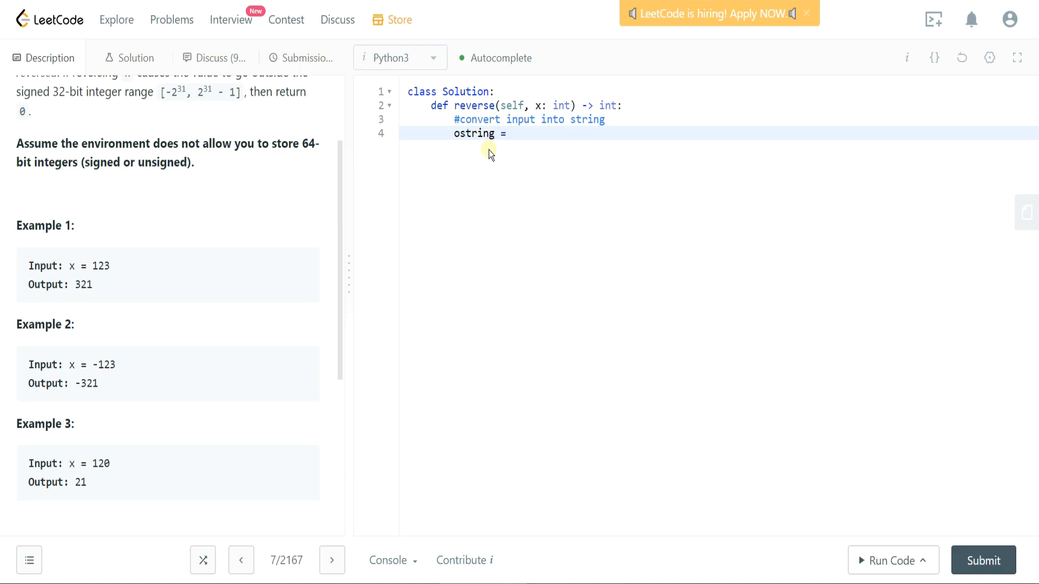
type("abs(")
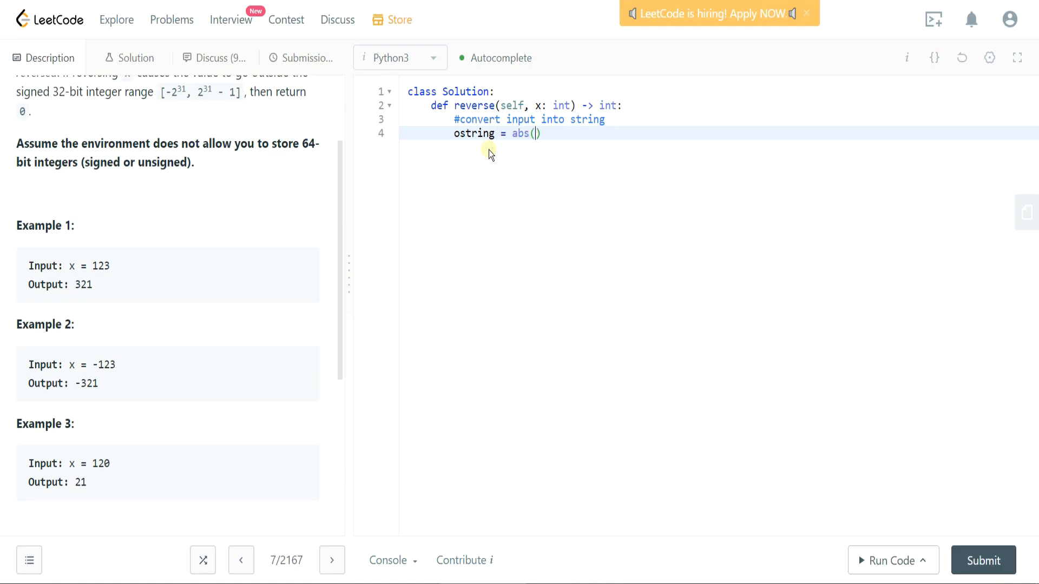
type("x")
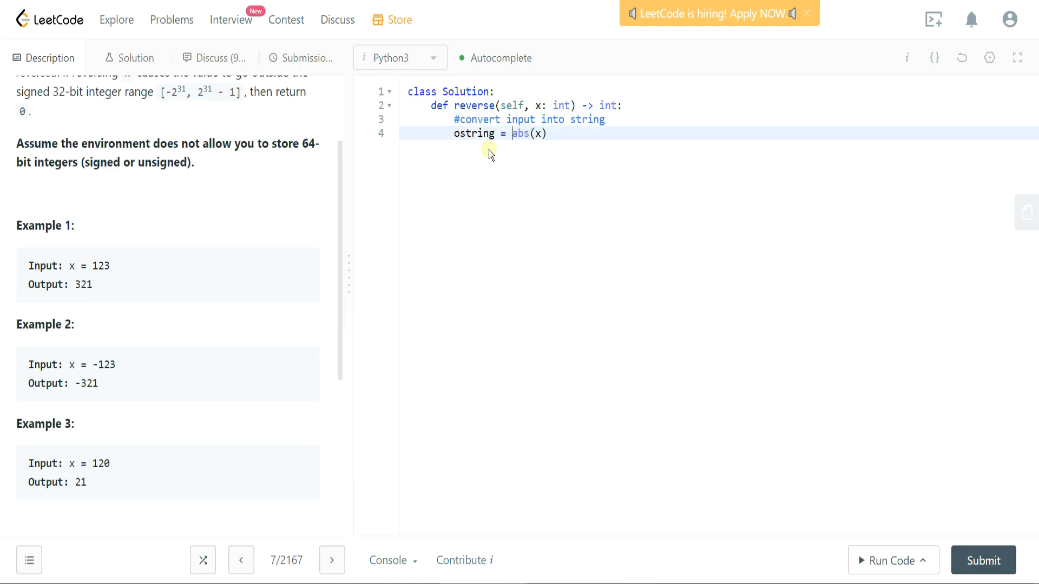
type("s")
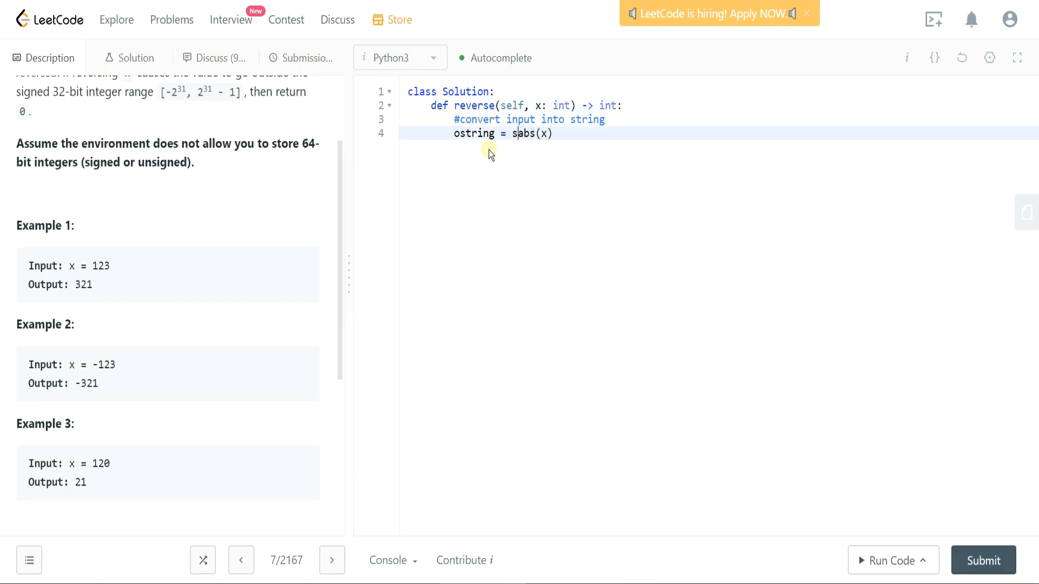
type("tr(")
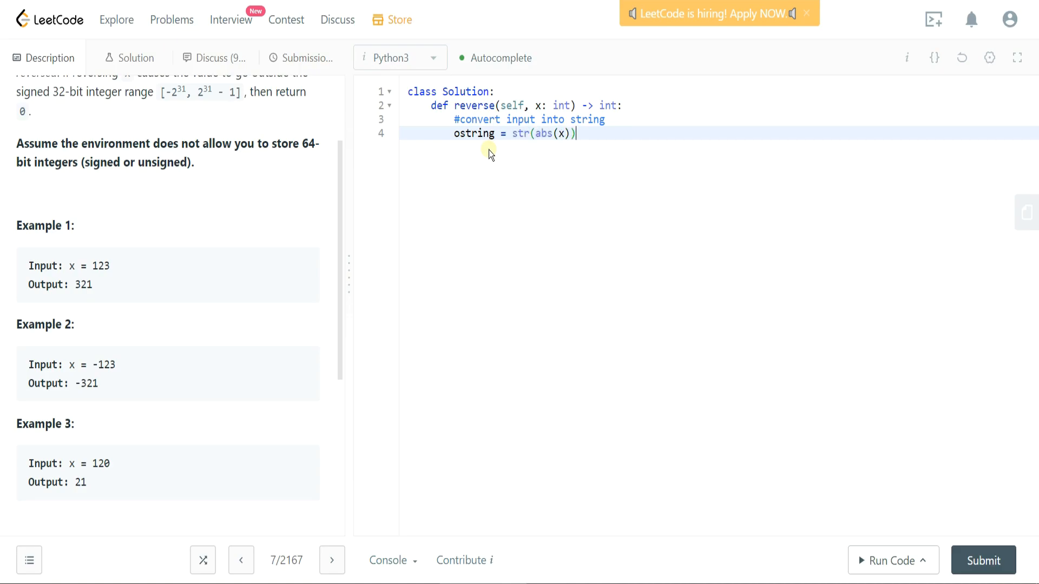
type("[::-]")
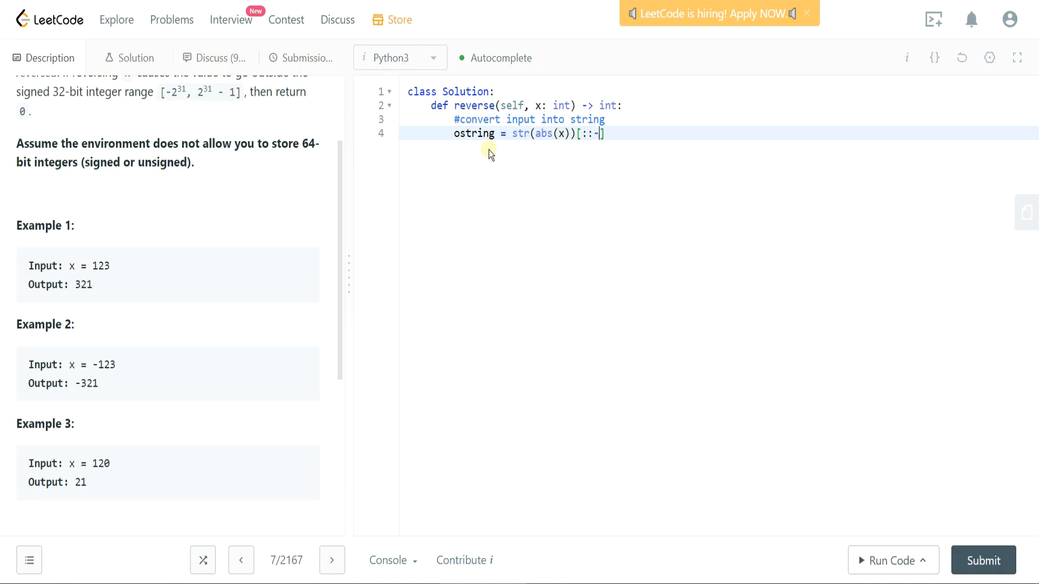
type("1")
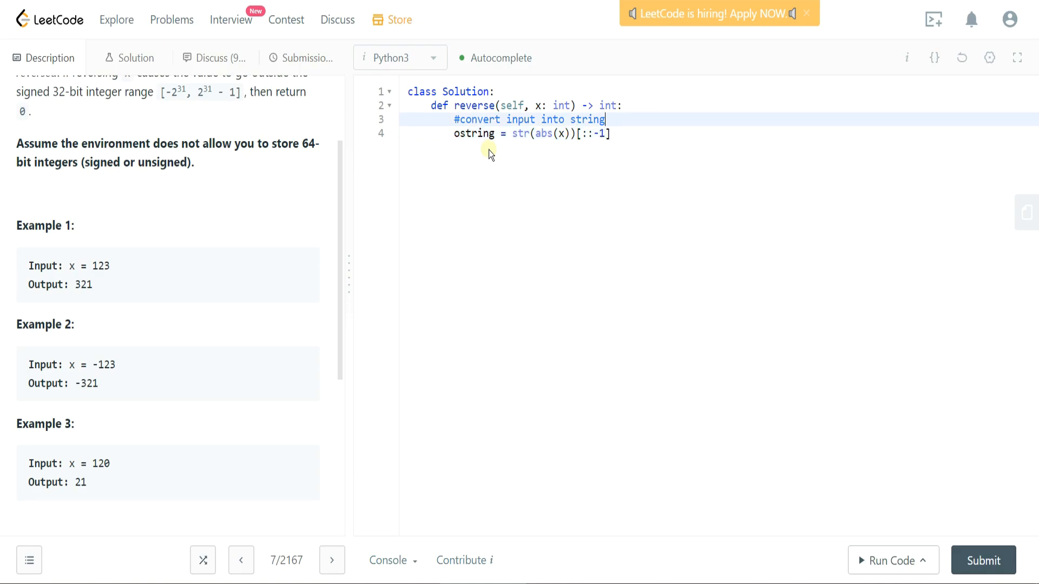
key("Enter")
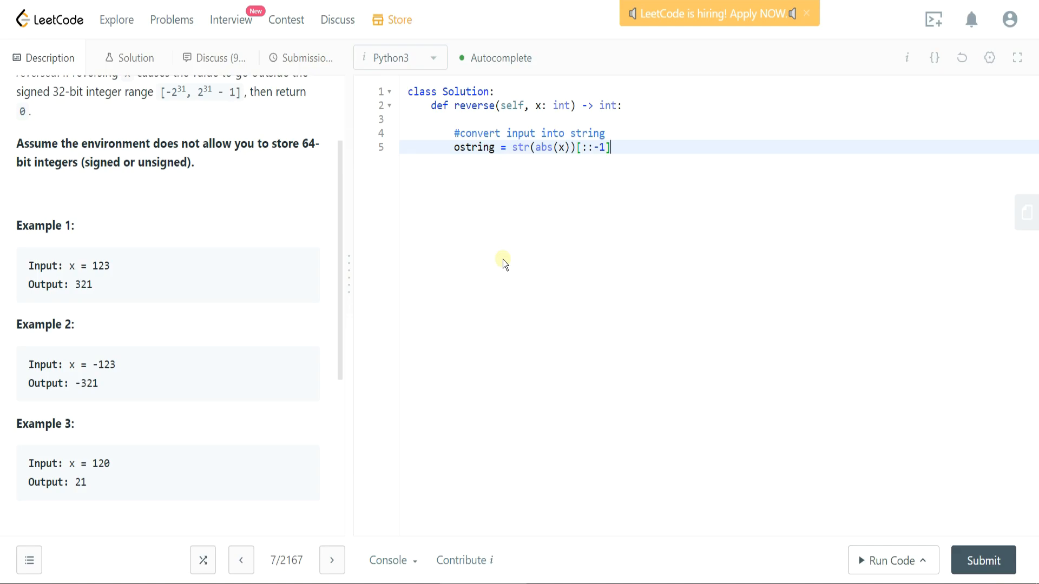
Add a '#check' comment and the condition if int(ostring) > 2**(31): on new lines.
key("enter")
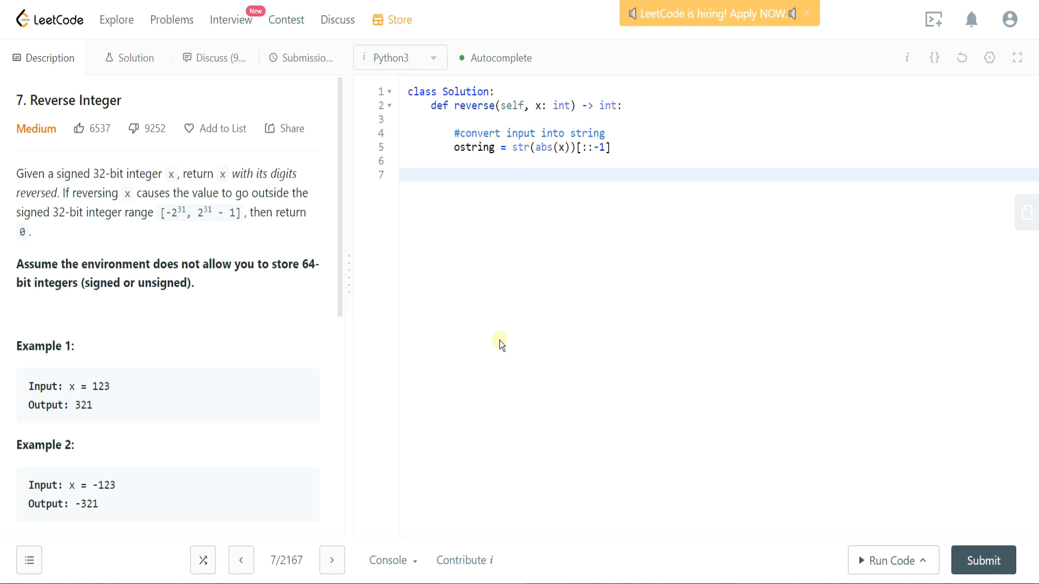
left_click(453, 175)
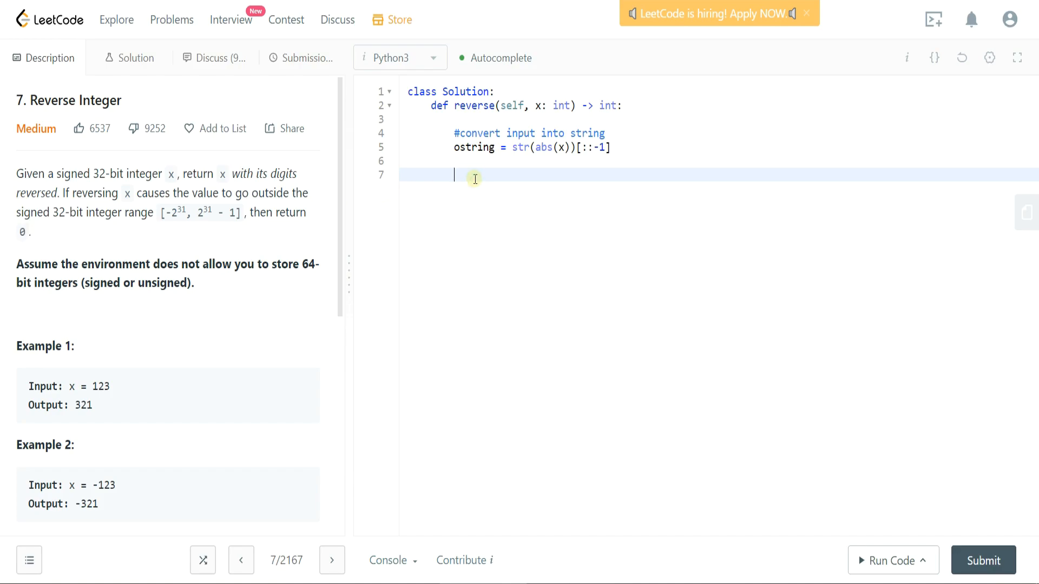
type("#check")
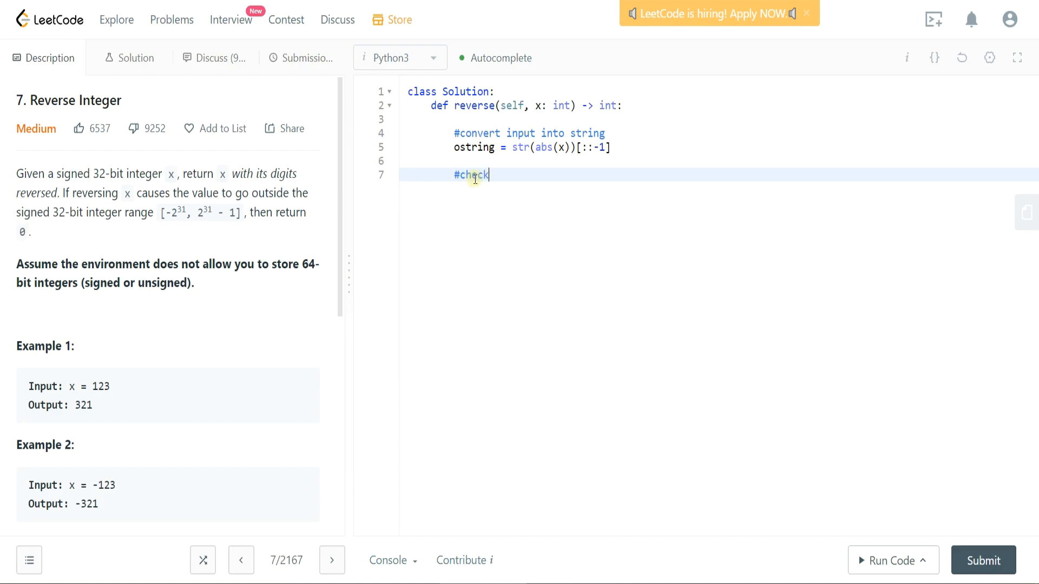
type("if 32bit")
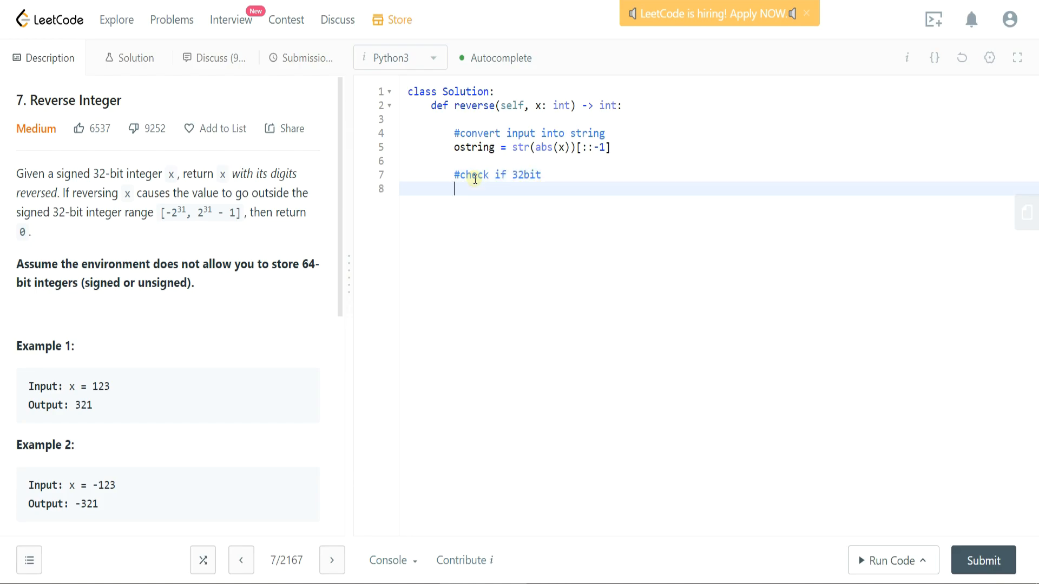
type("if int")
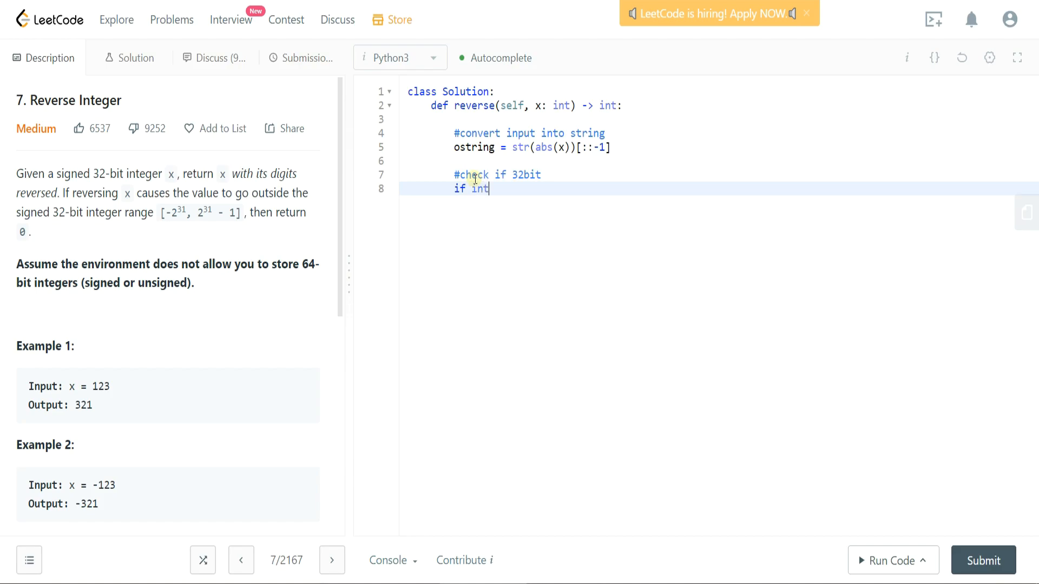
type("(o")
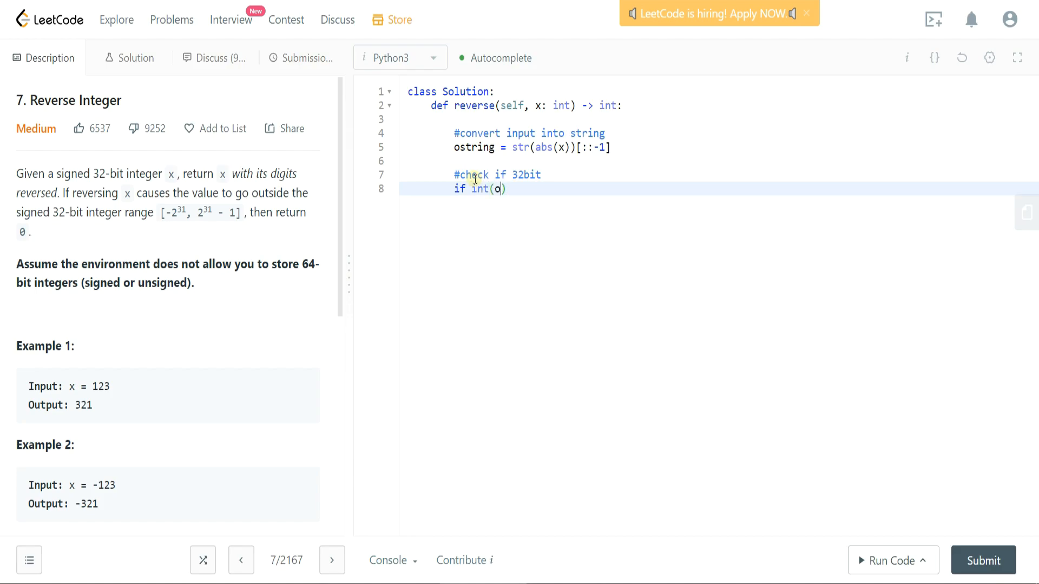
type("string")
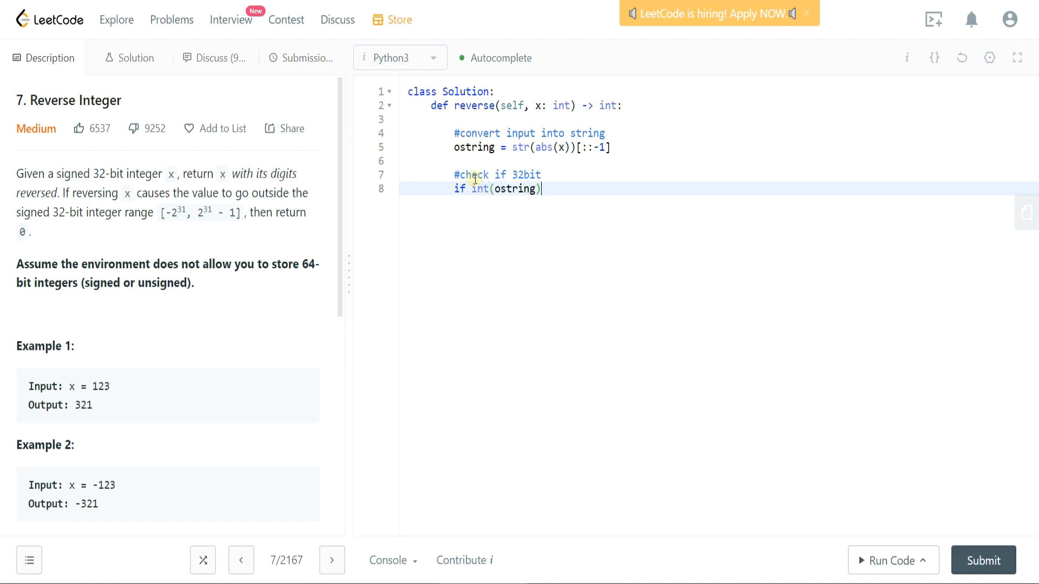
type(">")
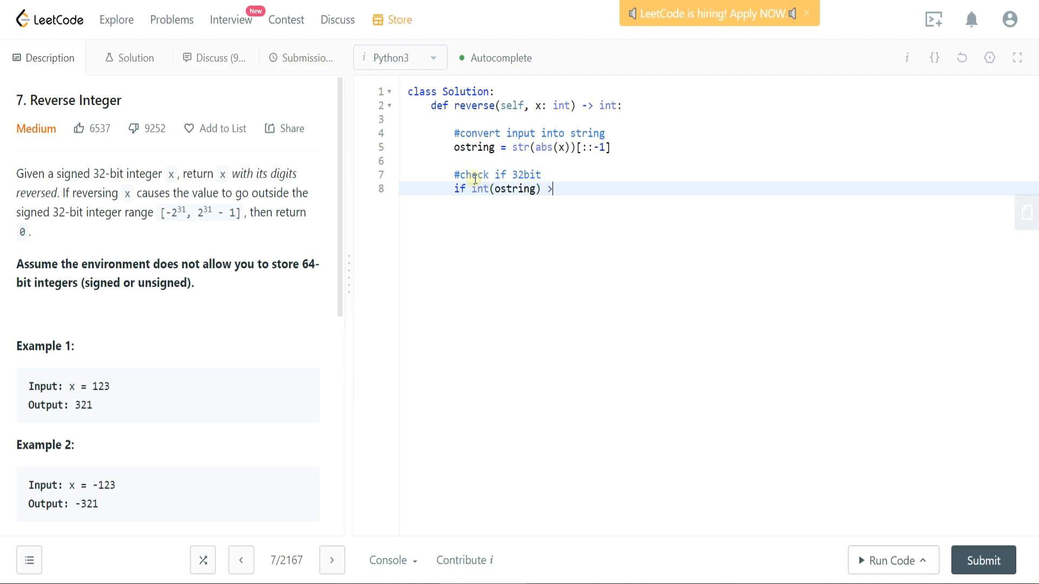
type("2**")
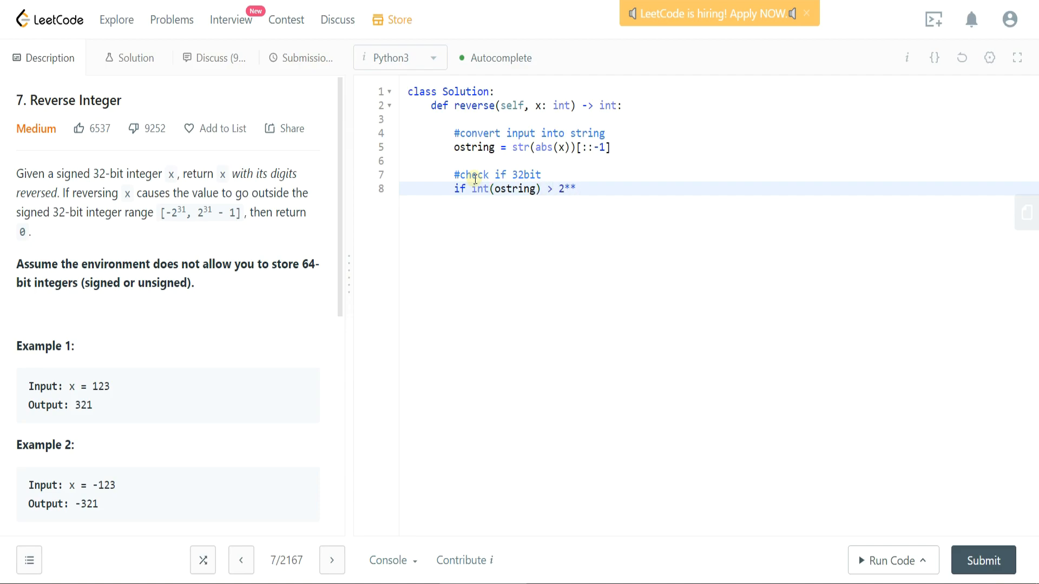
type("(31")
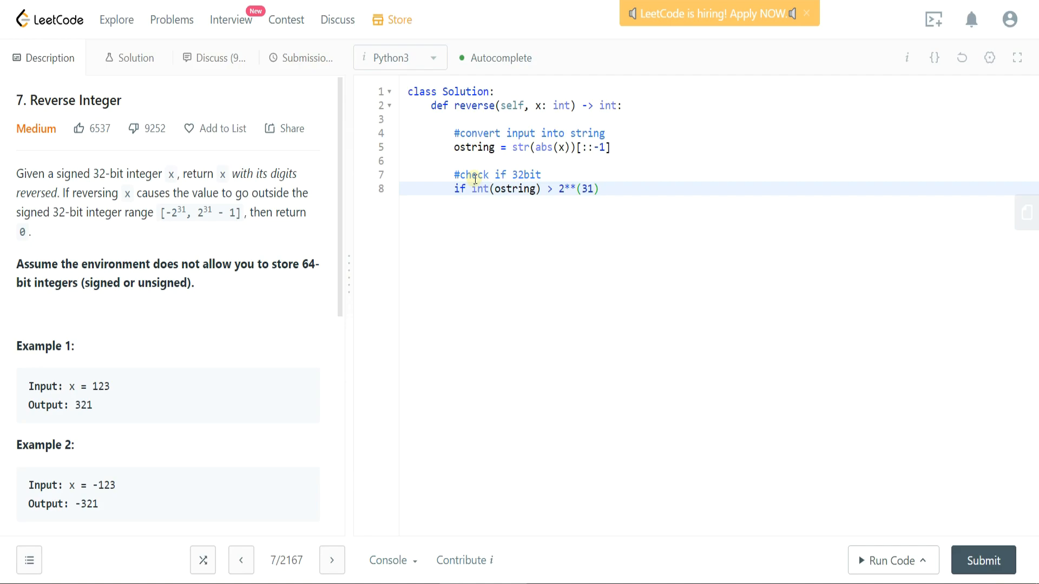
type(":")
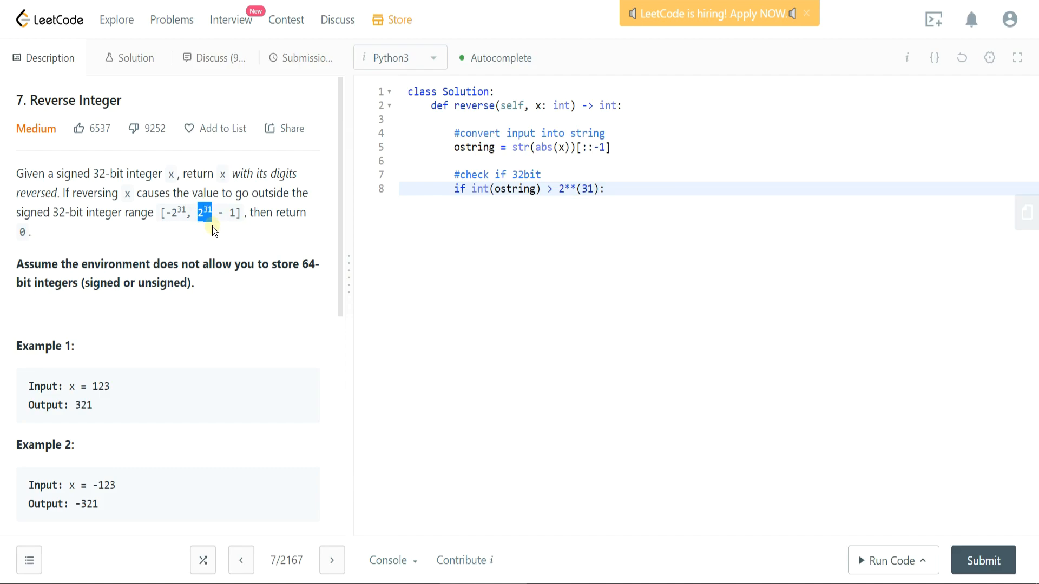
mouse_move(555, 229)
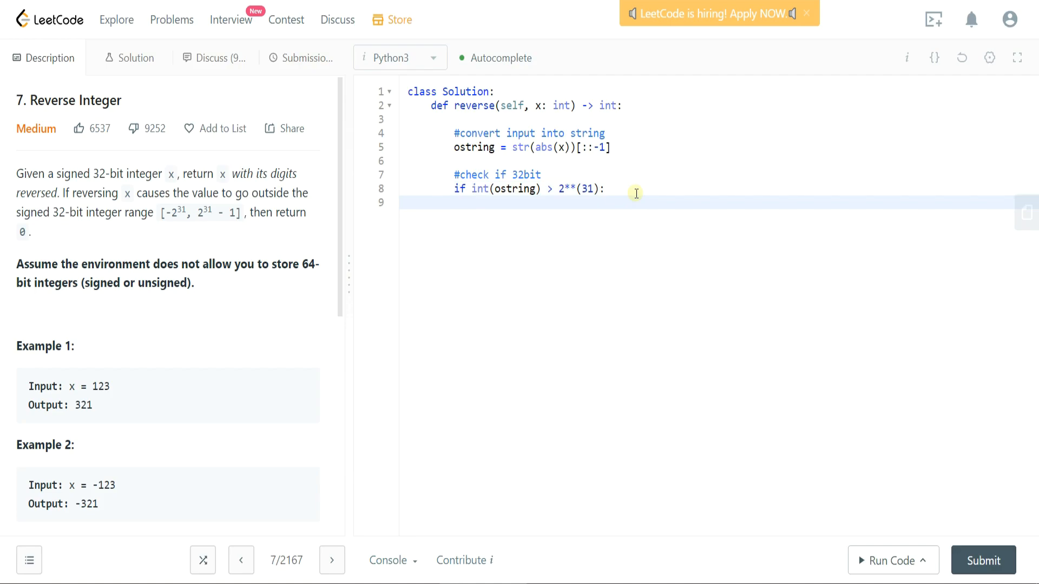
Set ostring = '0' inside the overflow branch.
type("ostr")
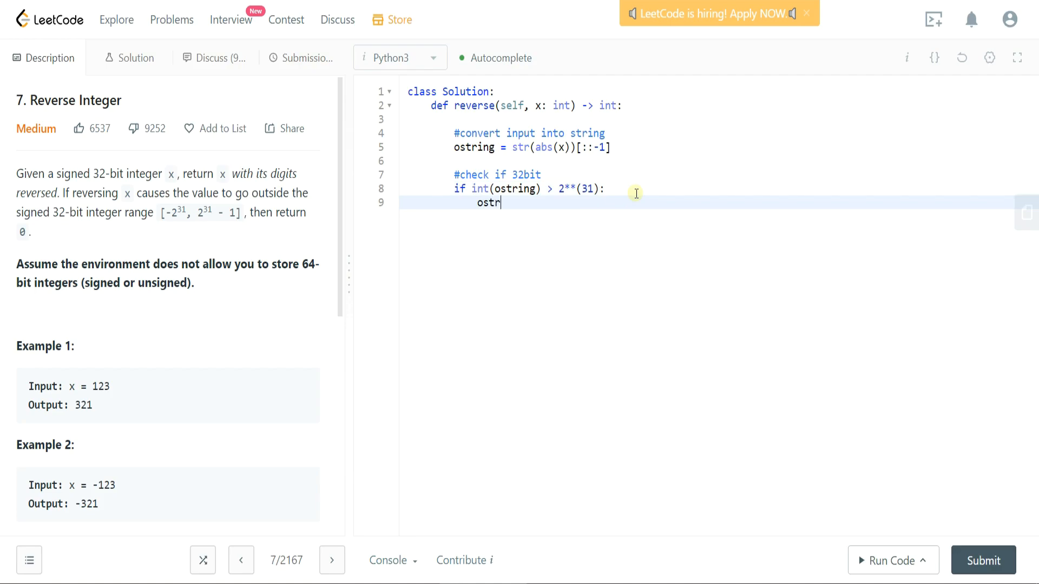
type("ing")
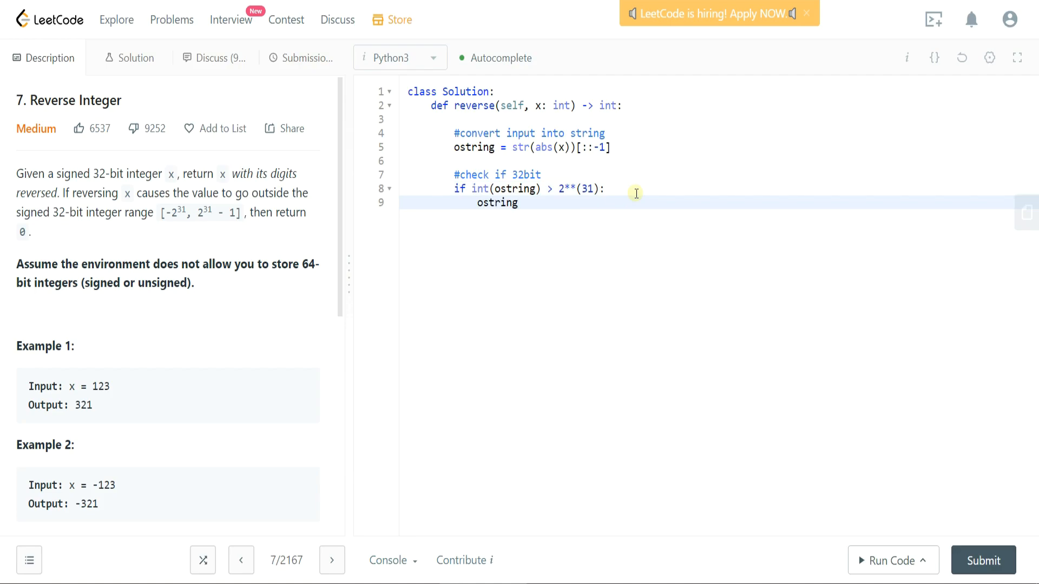
type("= '0'")
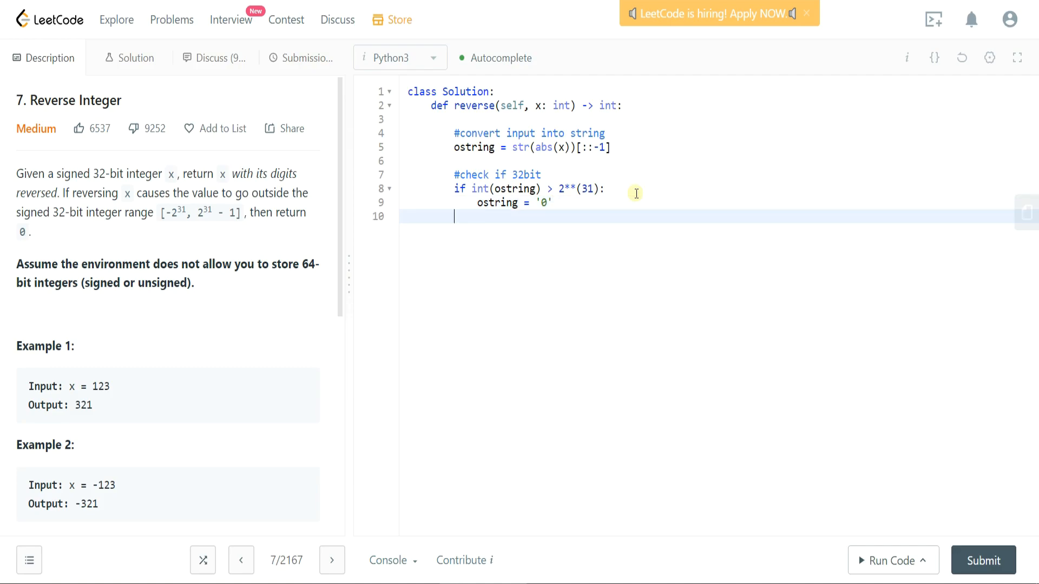
Add '#next check if orig was negative' and elif x < 0: ostring = '-' + ostring.
type("e")
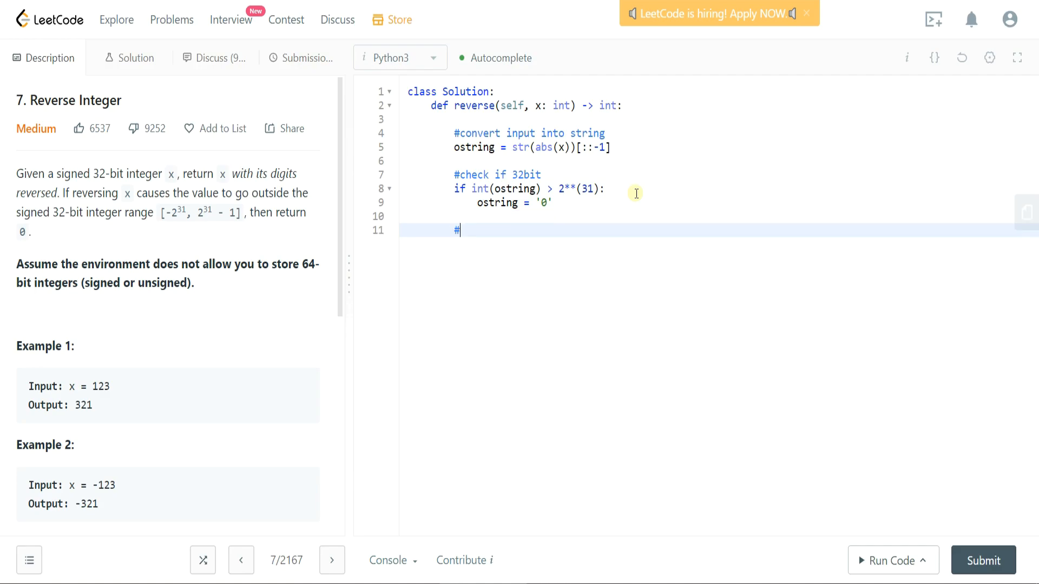
type("next check if")
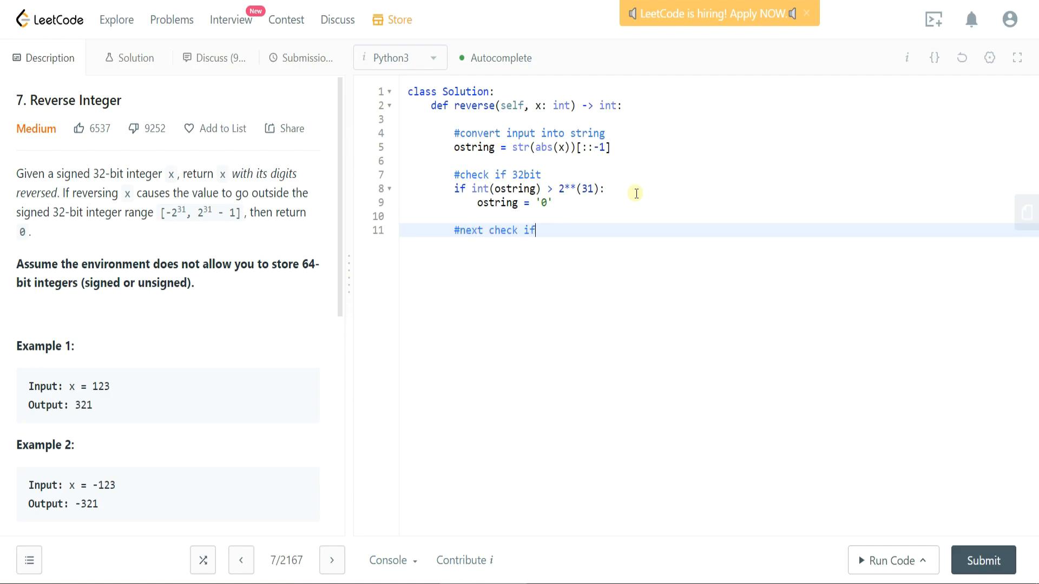
type("orig w")
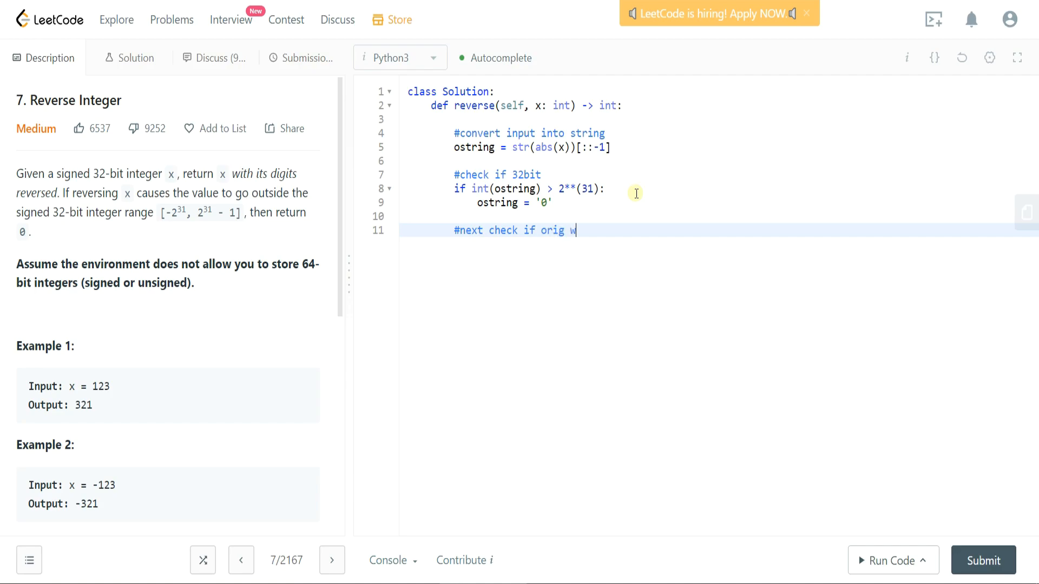
type("as negative")
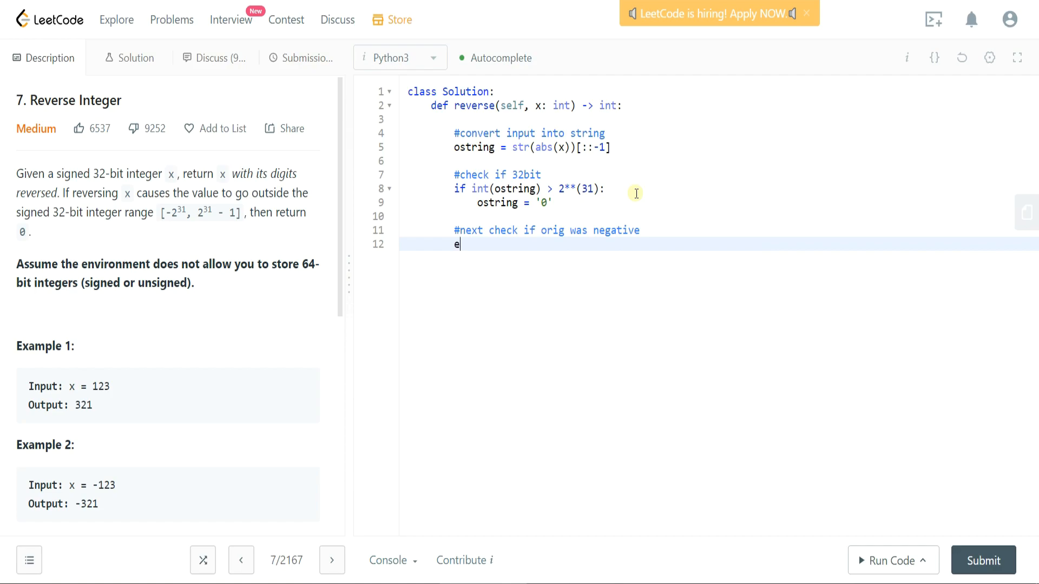
type("lif")
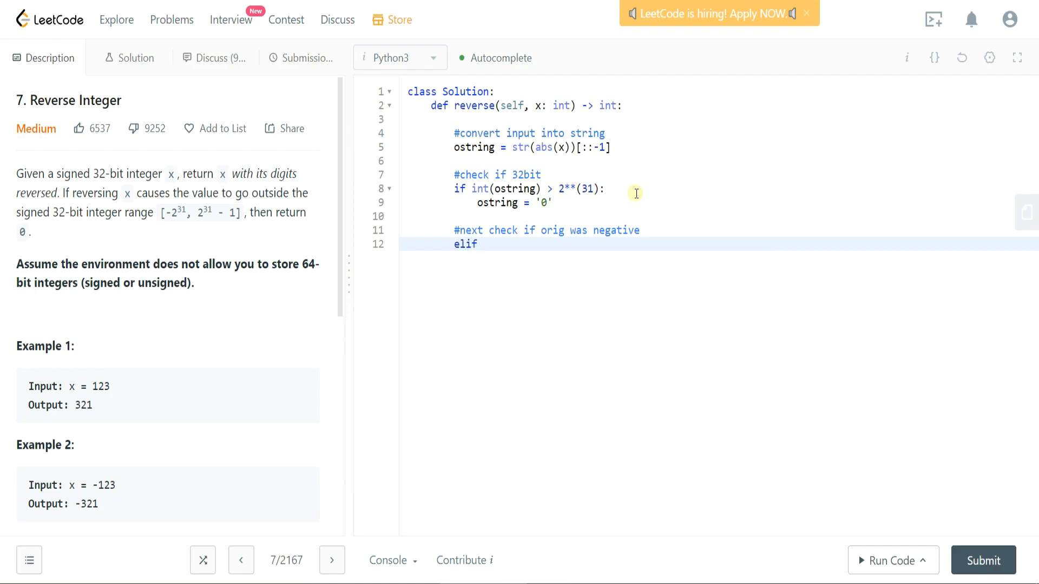
type("x")
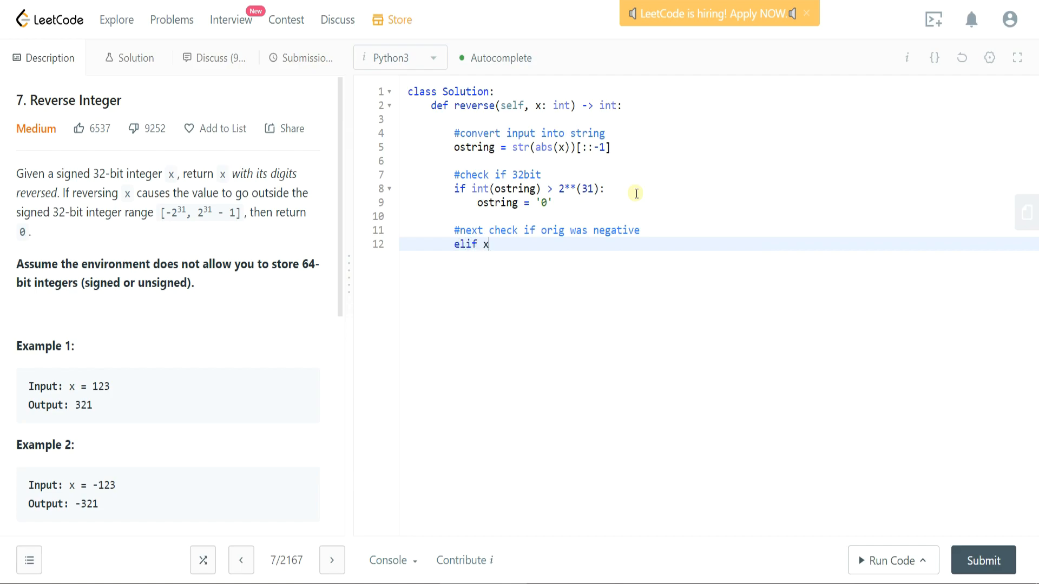
type("<0")
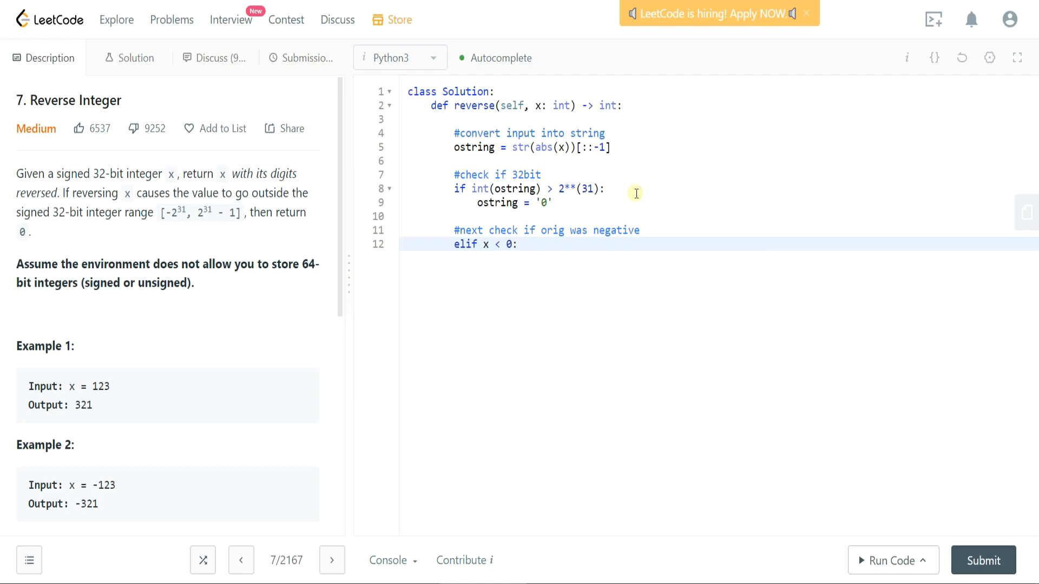
type("o")
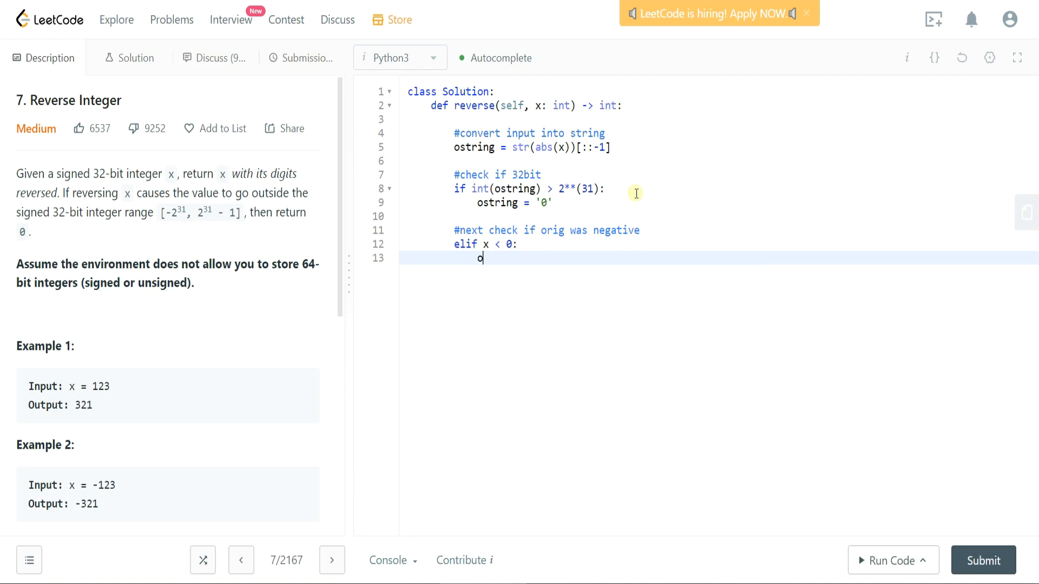
type("string =")
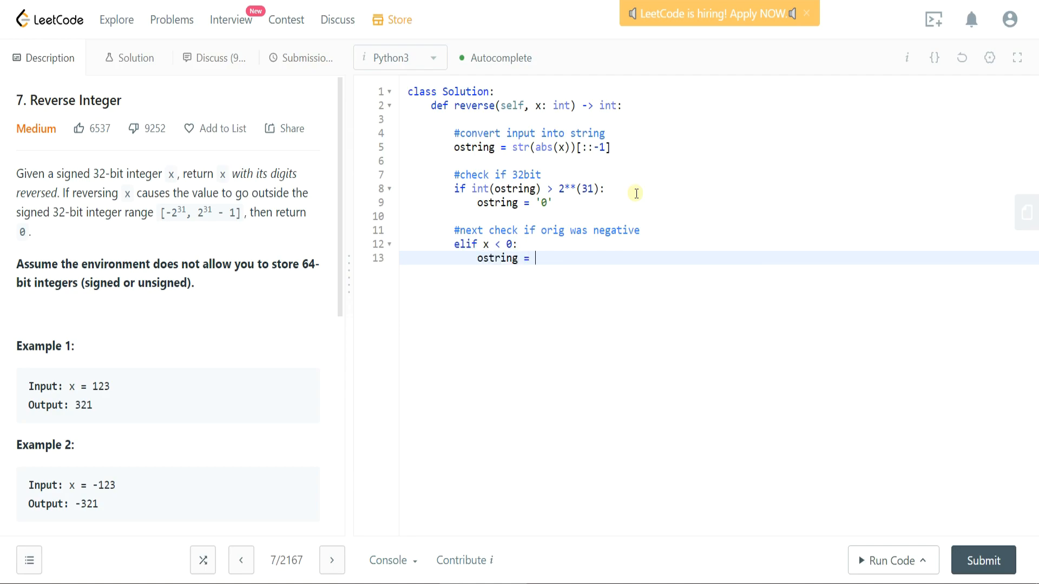
type("'-'")
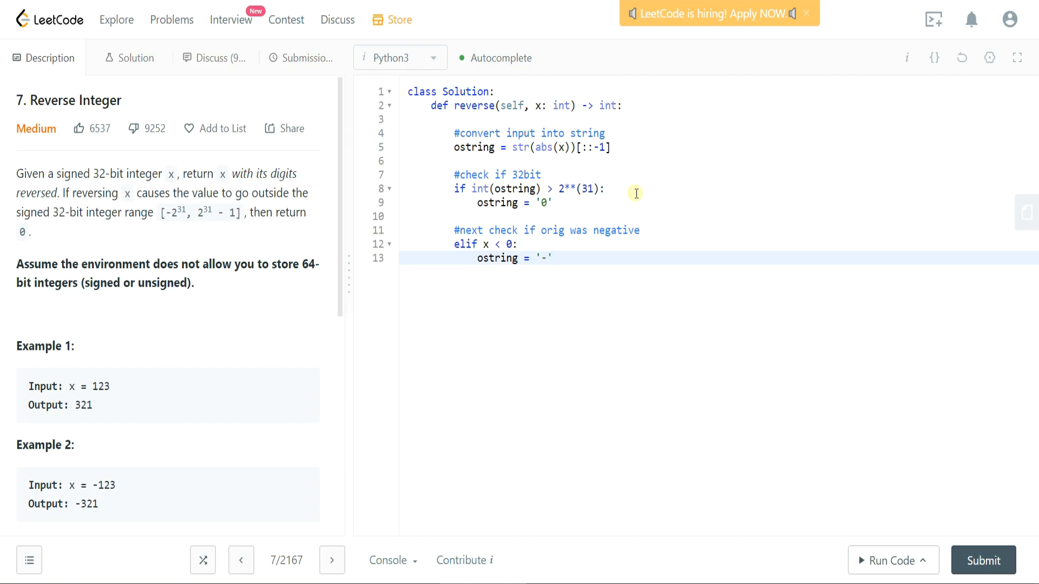
type("+ s")
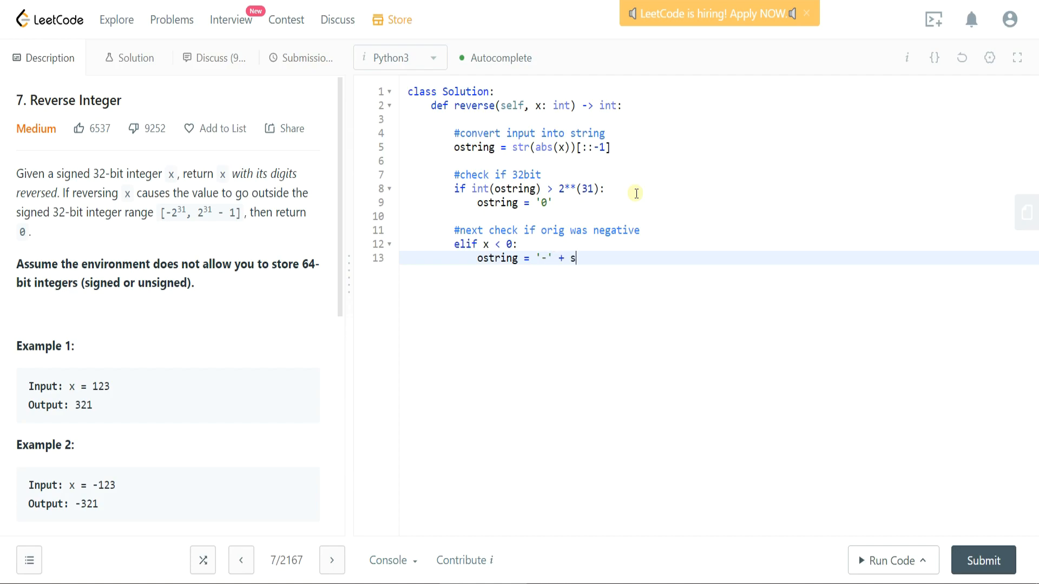
type("tring")
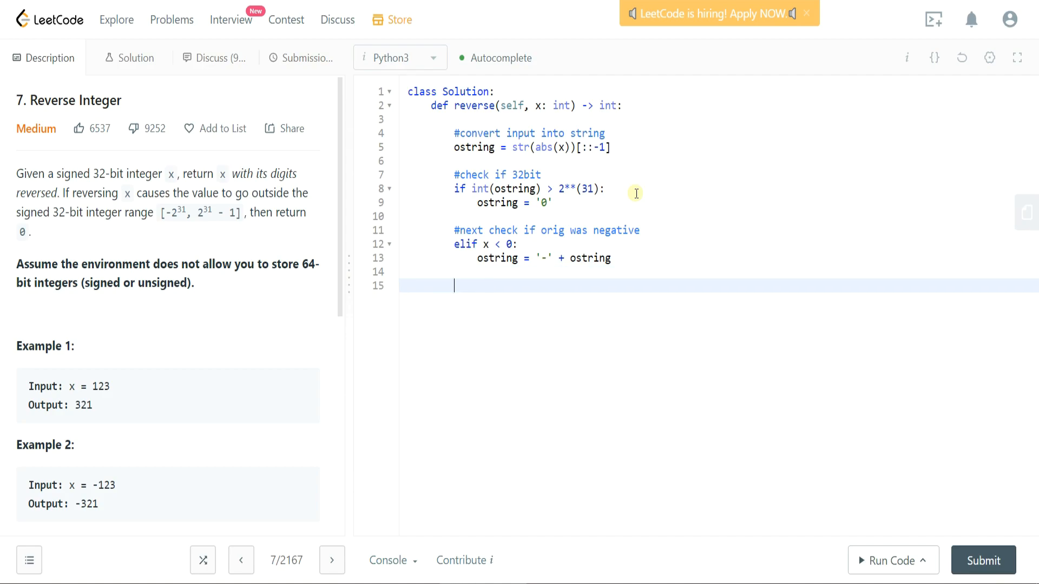
End the method with the line return(int(ostring)).
type("ret")
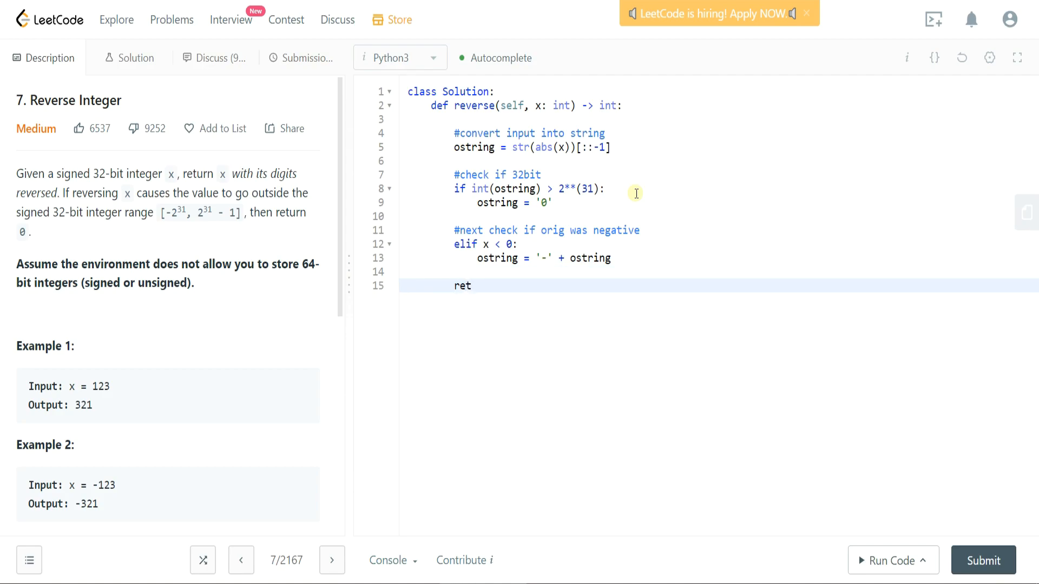
type("return(")
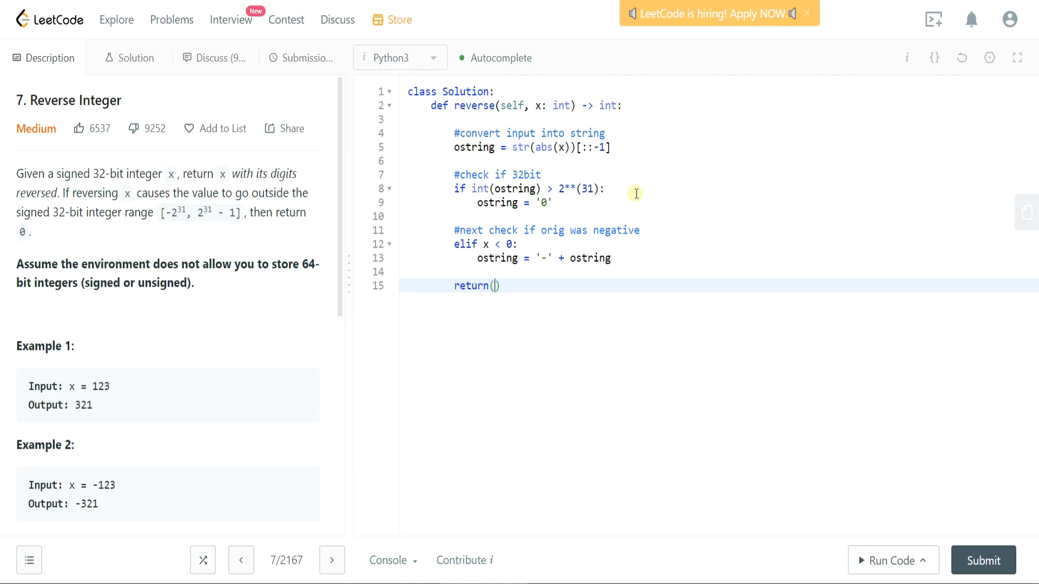
type("ostring")
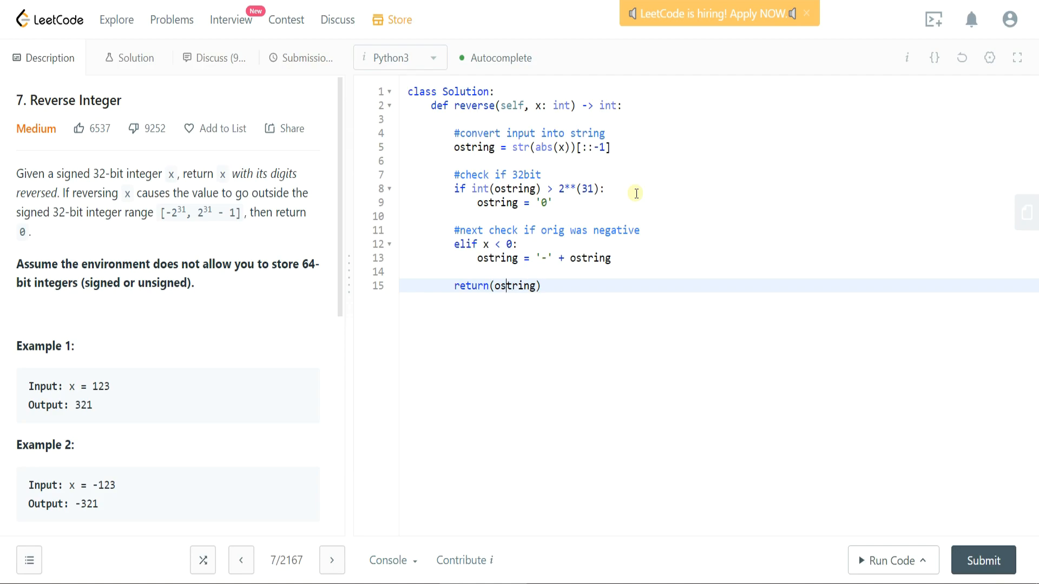
type("int(")
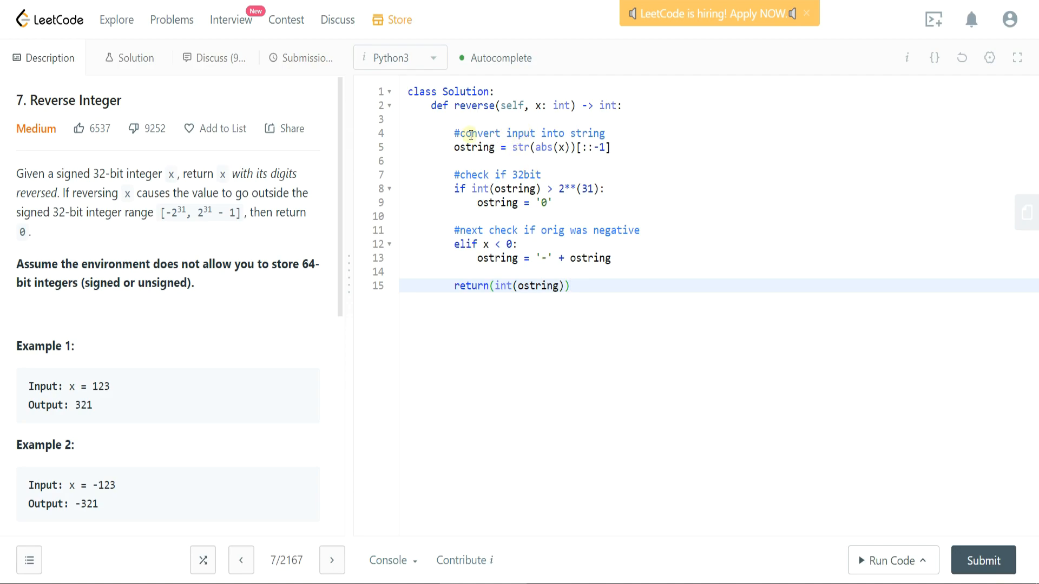
left_click(464, 132)
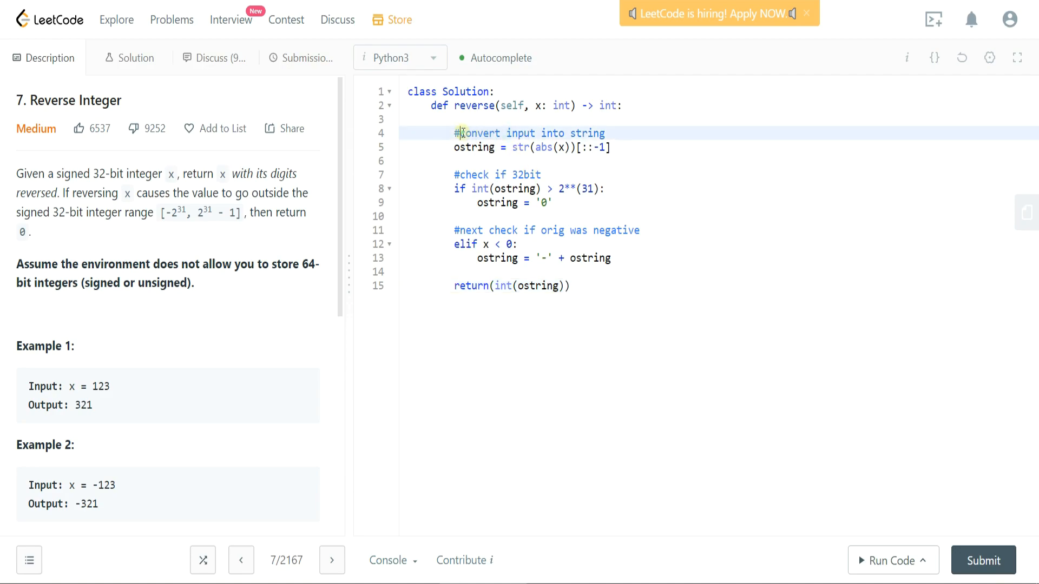
double_click(475, 133)
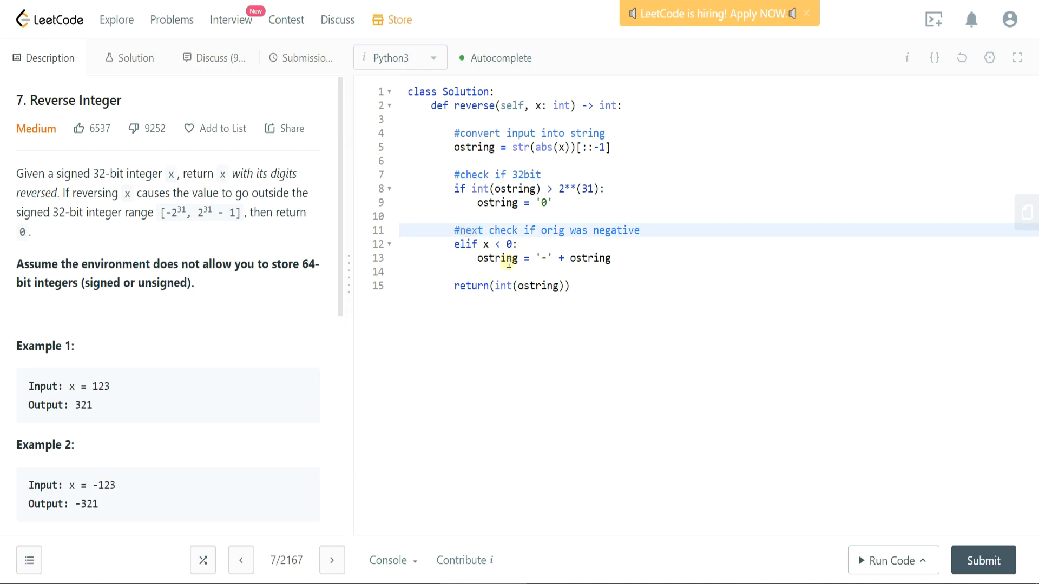
mouse_move(549, 289)
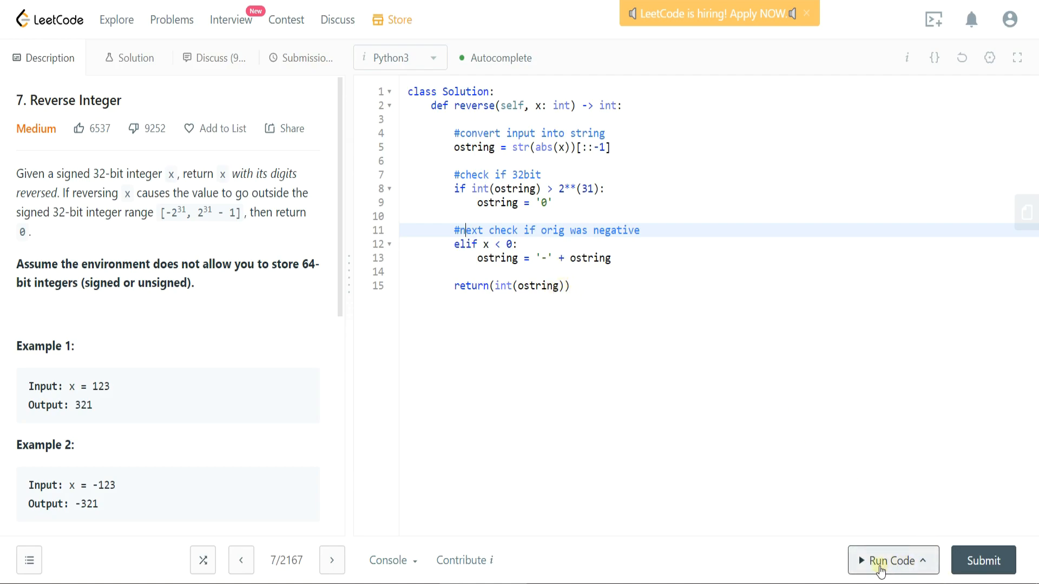
Run and submit the solution, confirming Accepted at 28 ms, faster than 94.63%.
left_click(892, 561)
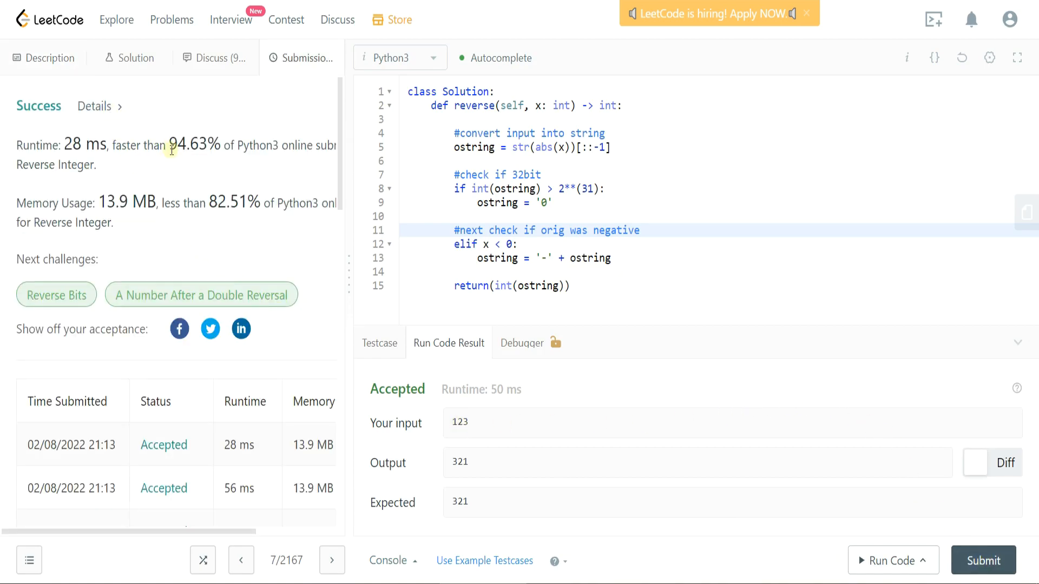
double_click(190, 144)
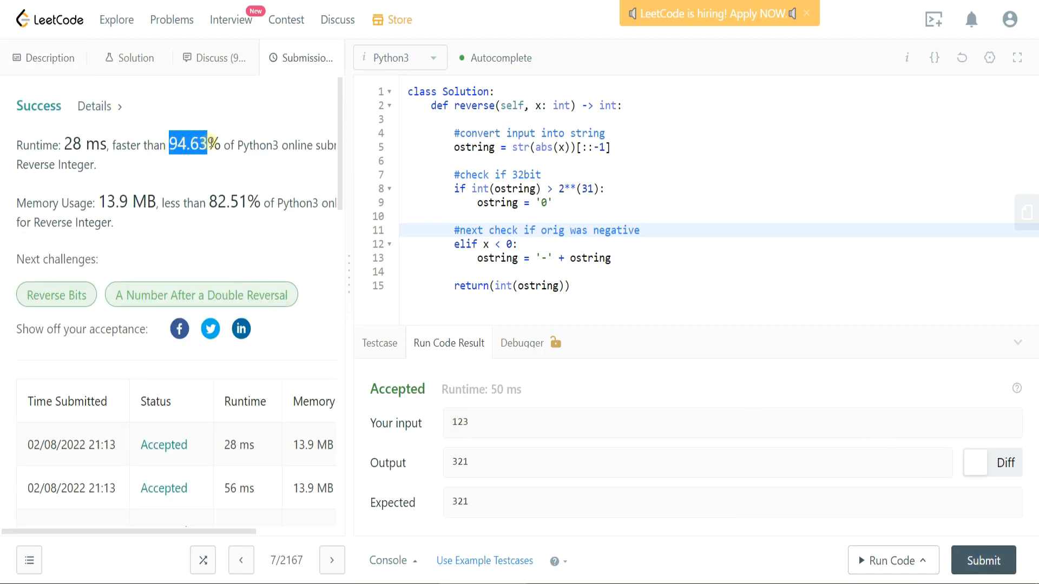